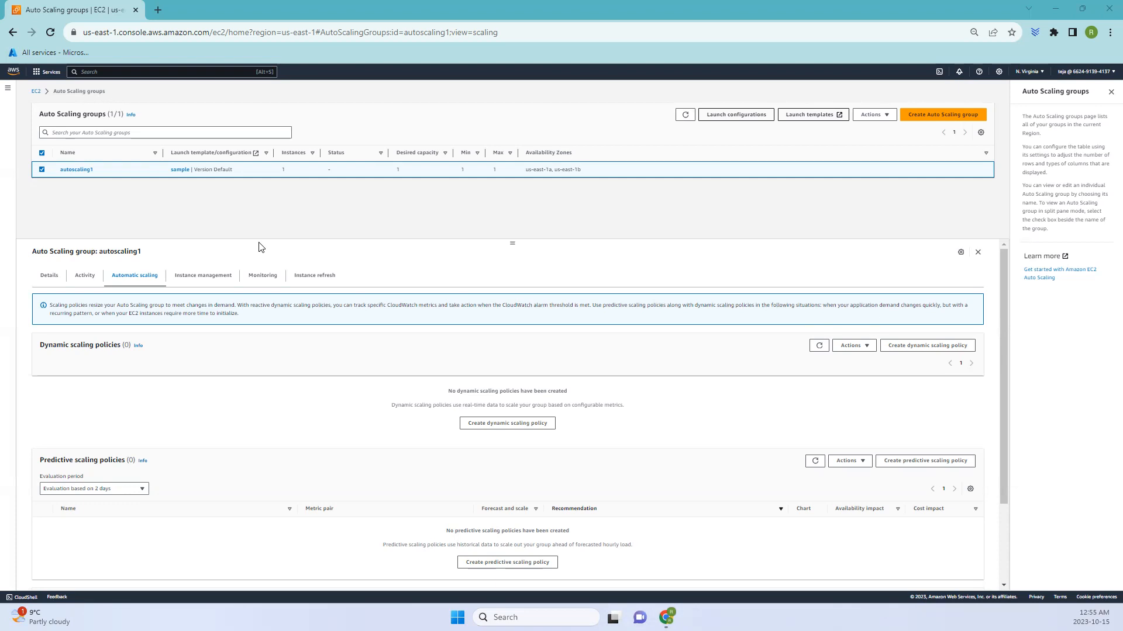
mouse_move(144, 203)
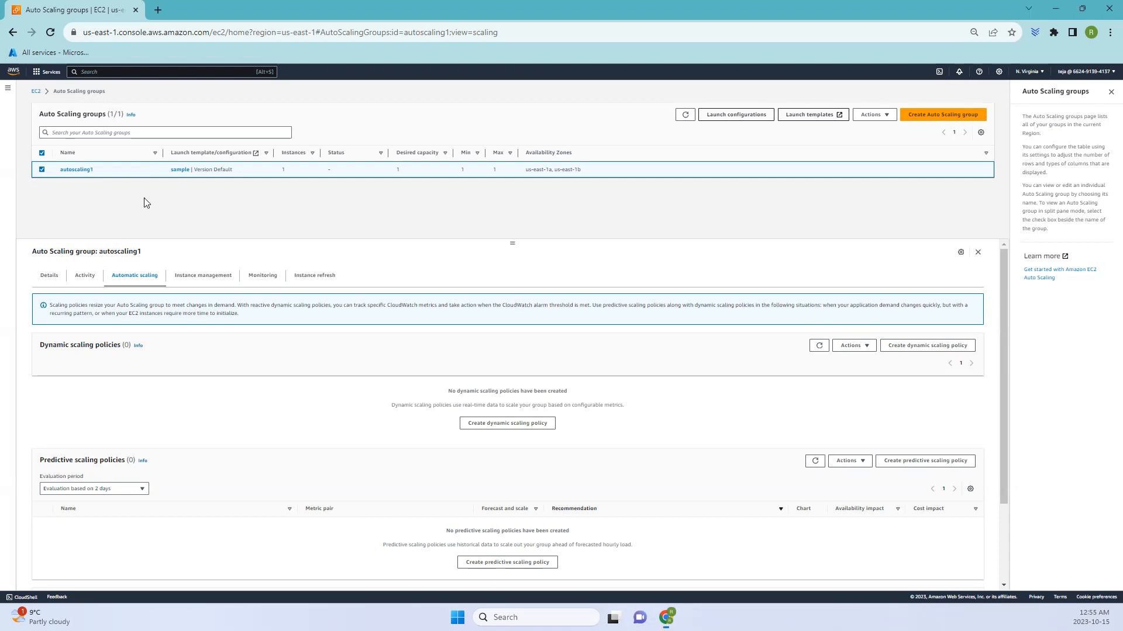
Highlight the Auto Scaling groups heading on autoscaling1's scaling options page
double_click(71, 114)
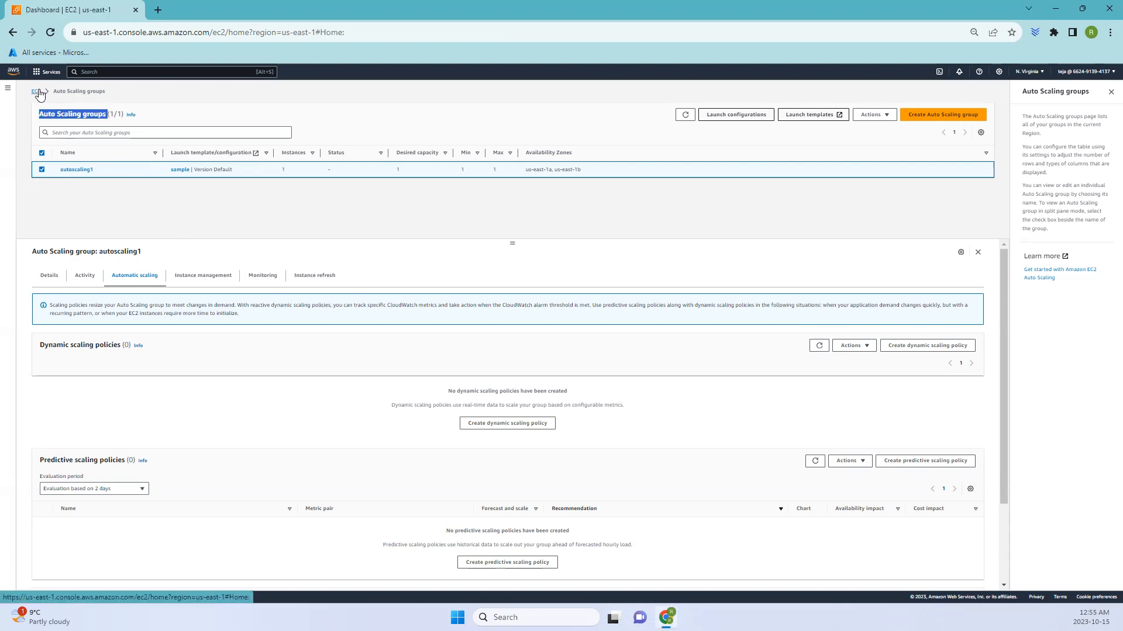
Go from the EC2 dashboard to Launch Templates and start a new launch template
left_click(34, 91)
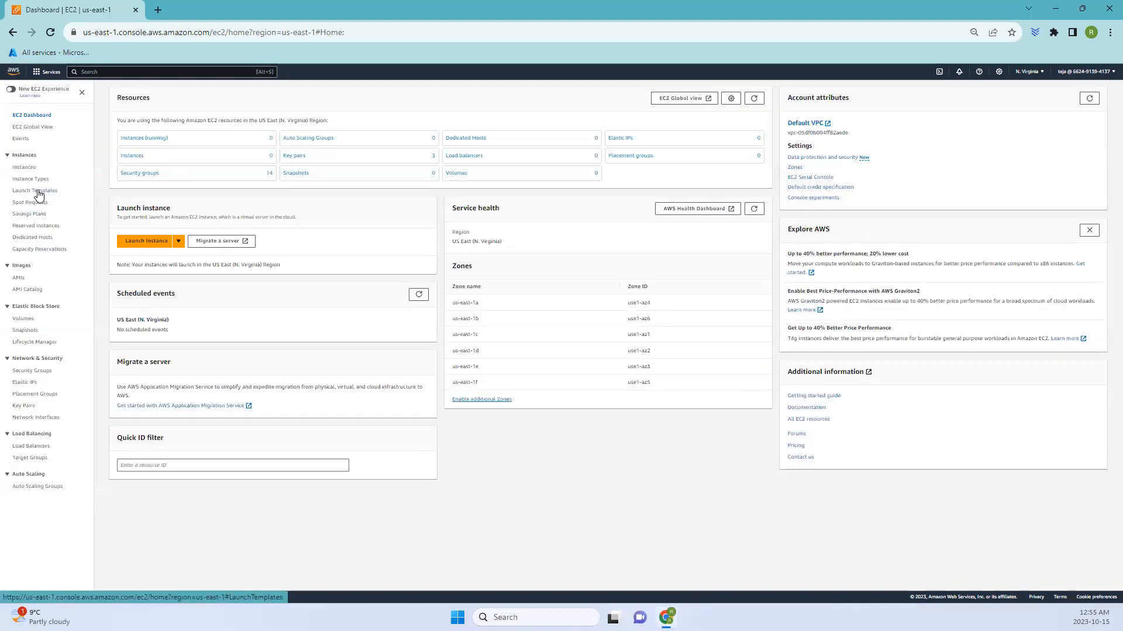
left_click(34, 191)
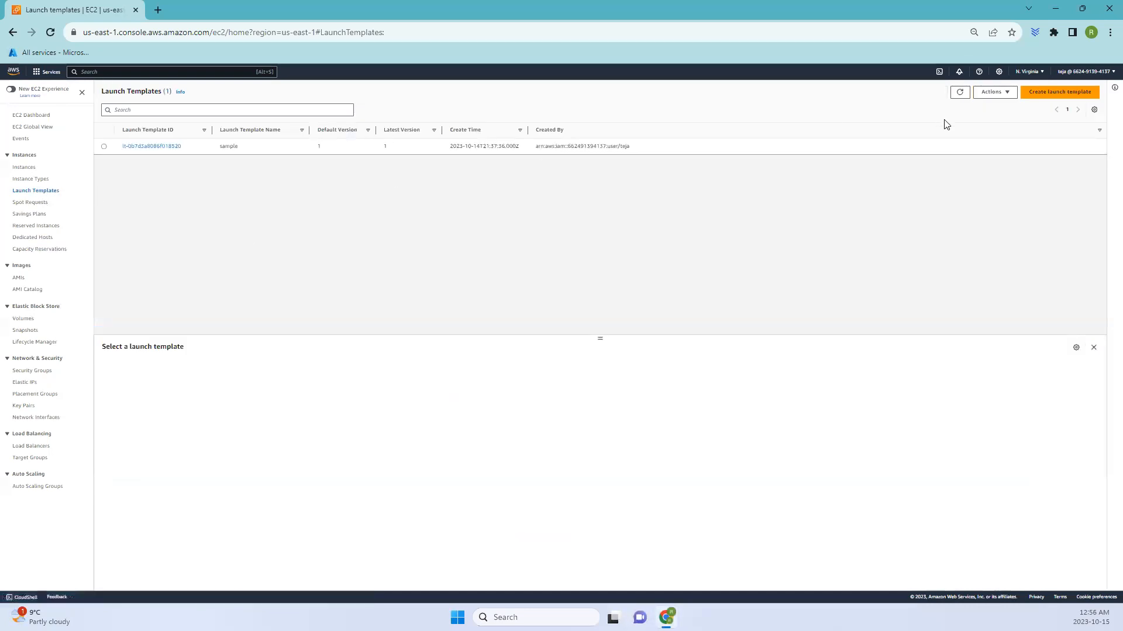
left_click(1059, 92)
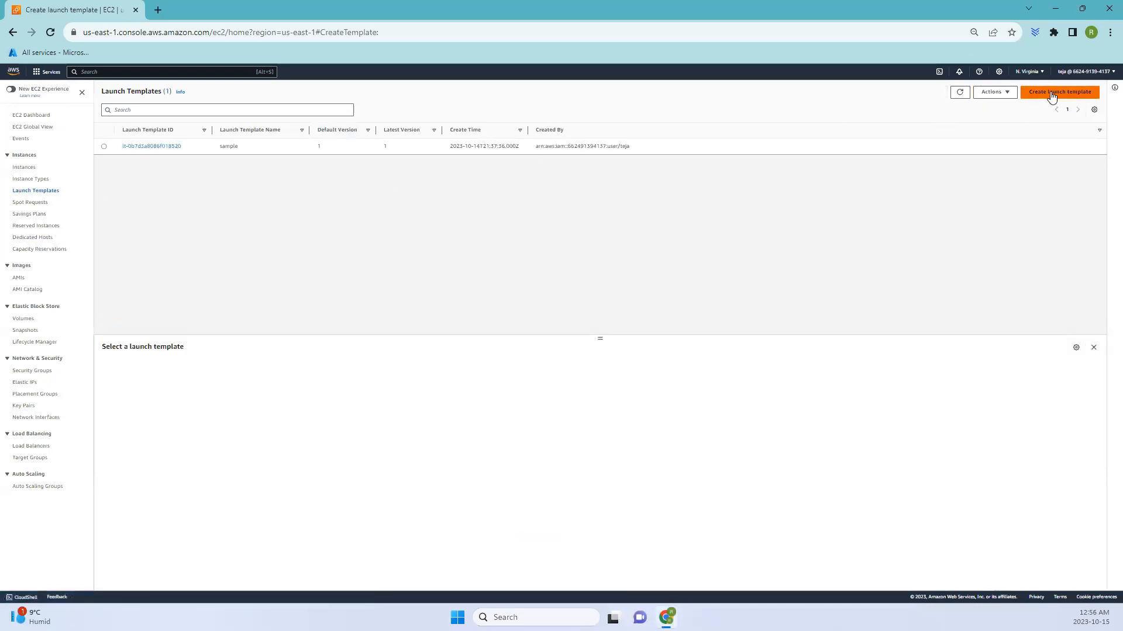
mouse_move(154, 359)
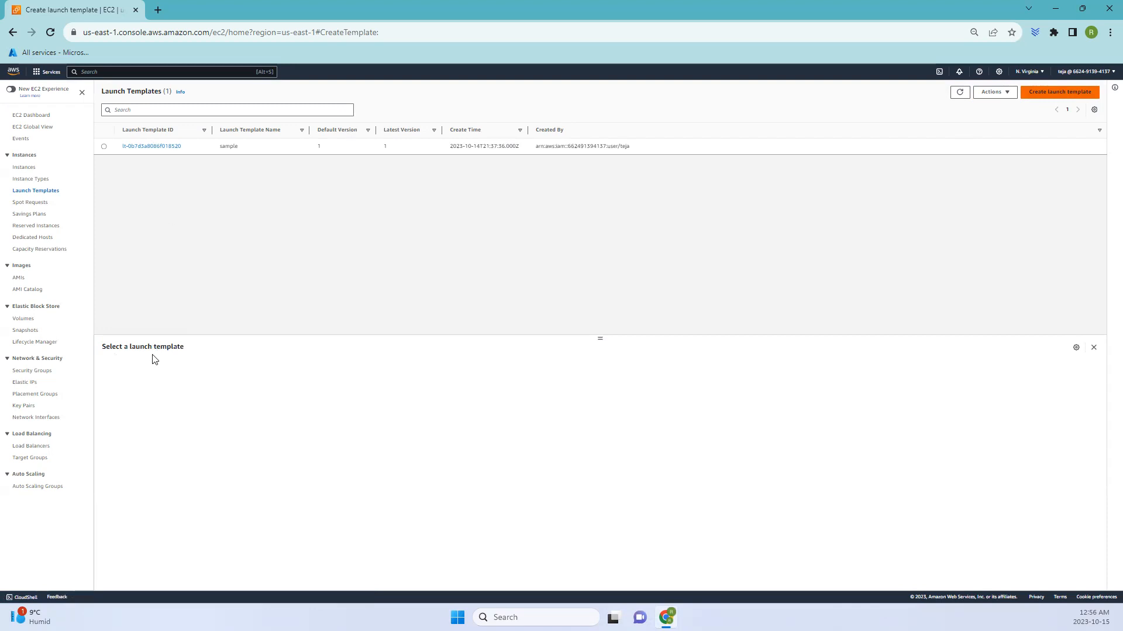
left_click(1059, 91)
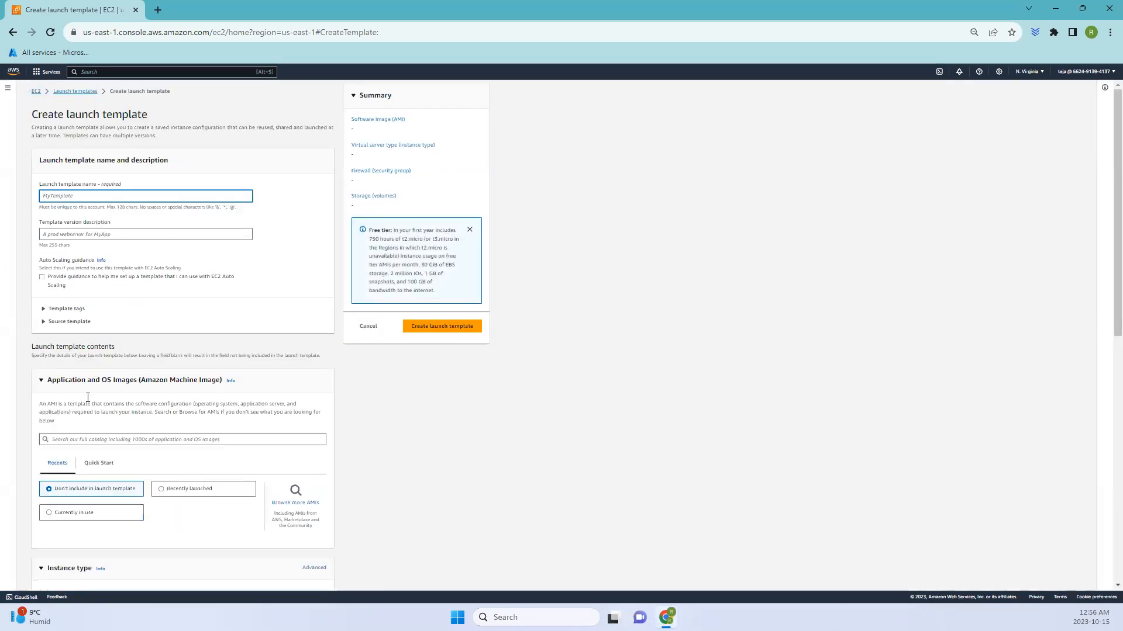
Browse the form's Quick Start OS images, then restore the EC2 navigation pane
scroll("down", 3)
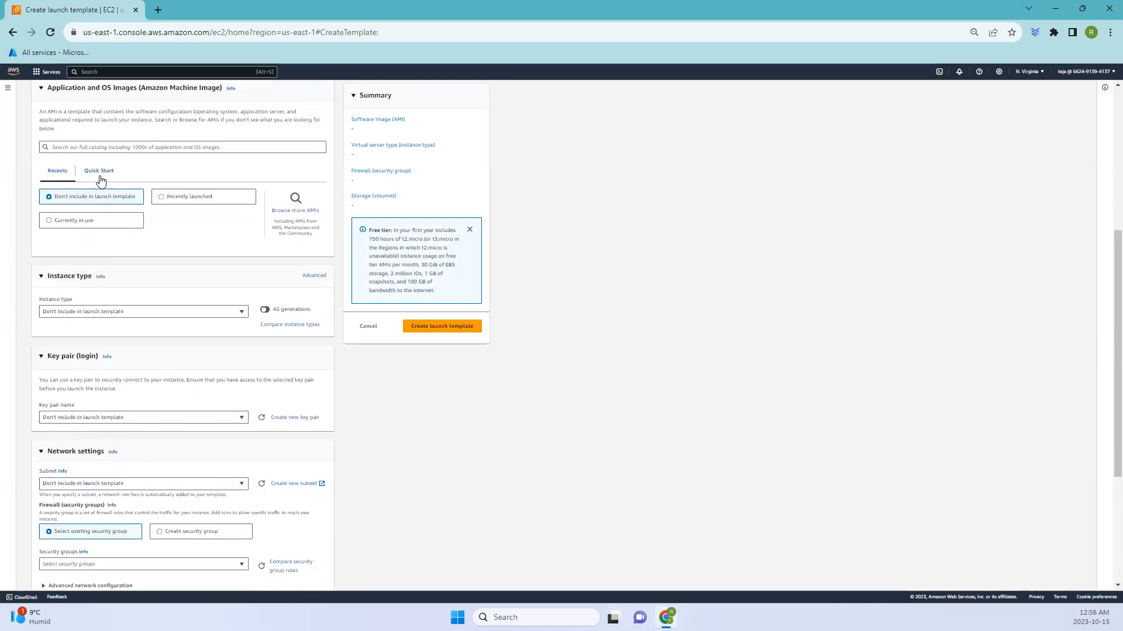
mouse_move(93, 212)
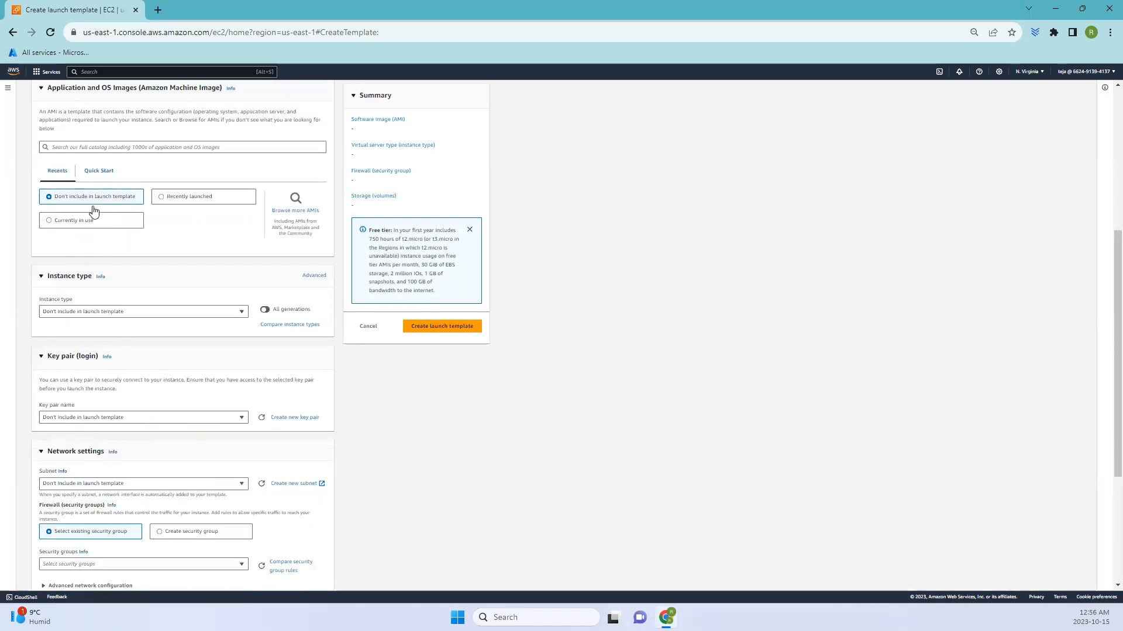
left_click(99, 170)
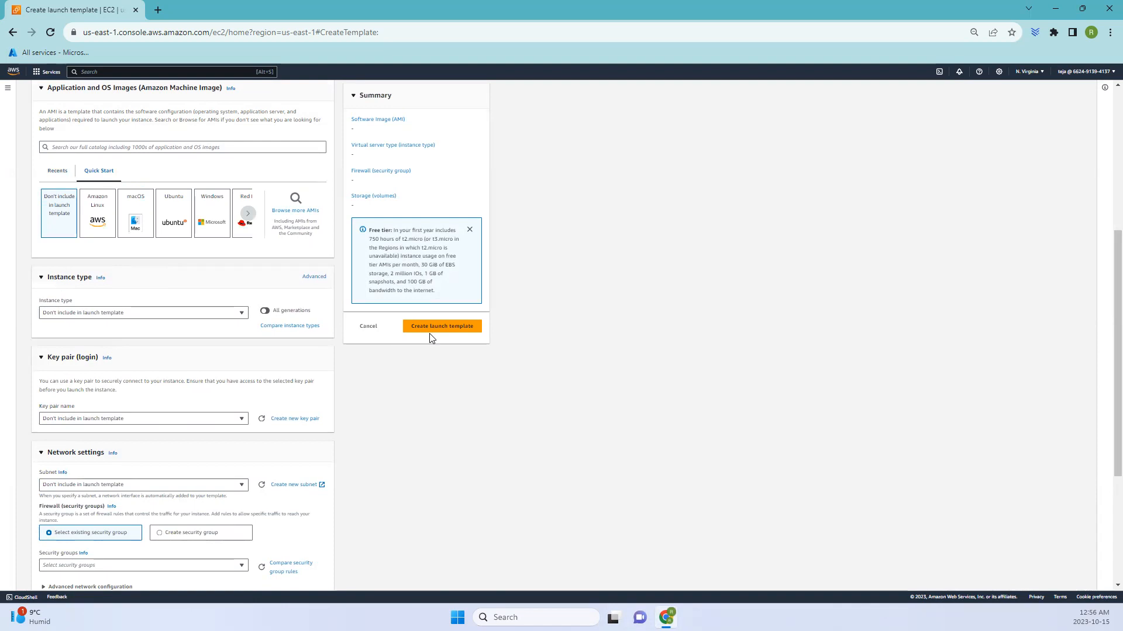
scroll("up", 3)
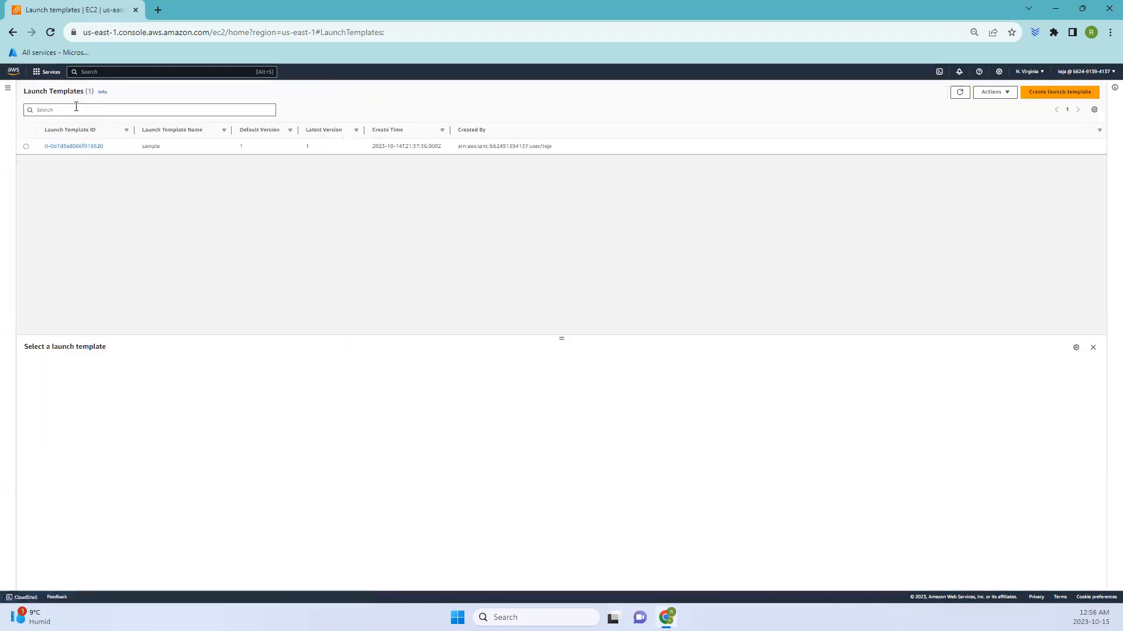
left_click(7, 88)
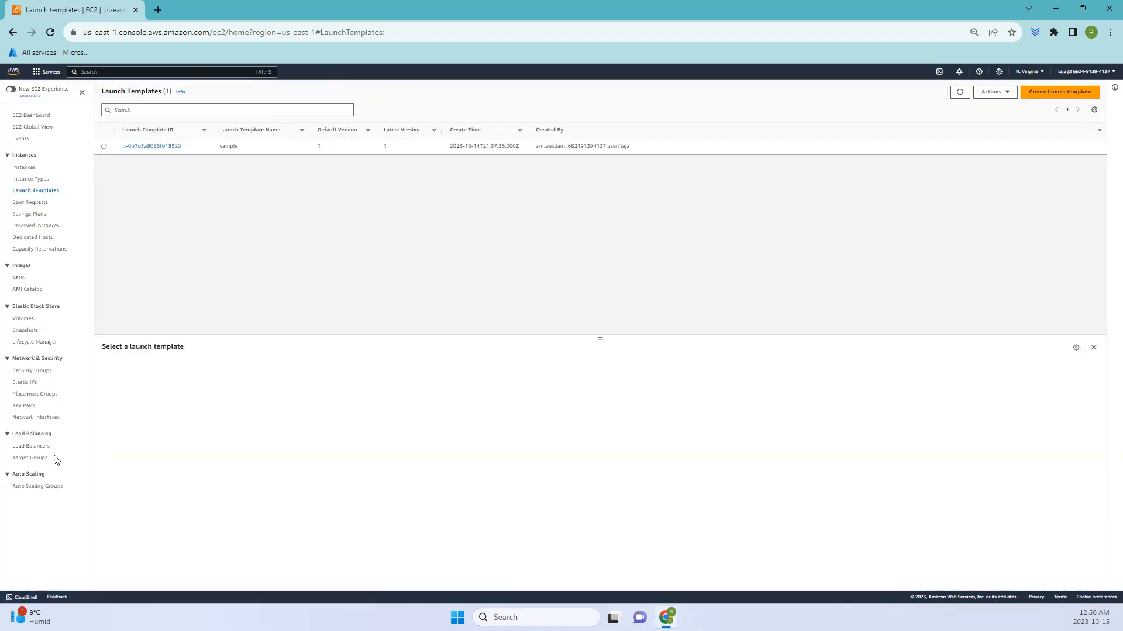
Start a new Auto Scaling group named autoscaling2 using the sample launch template
left_click(38, 486)
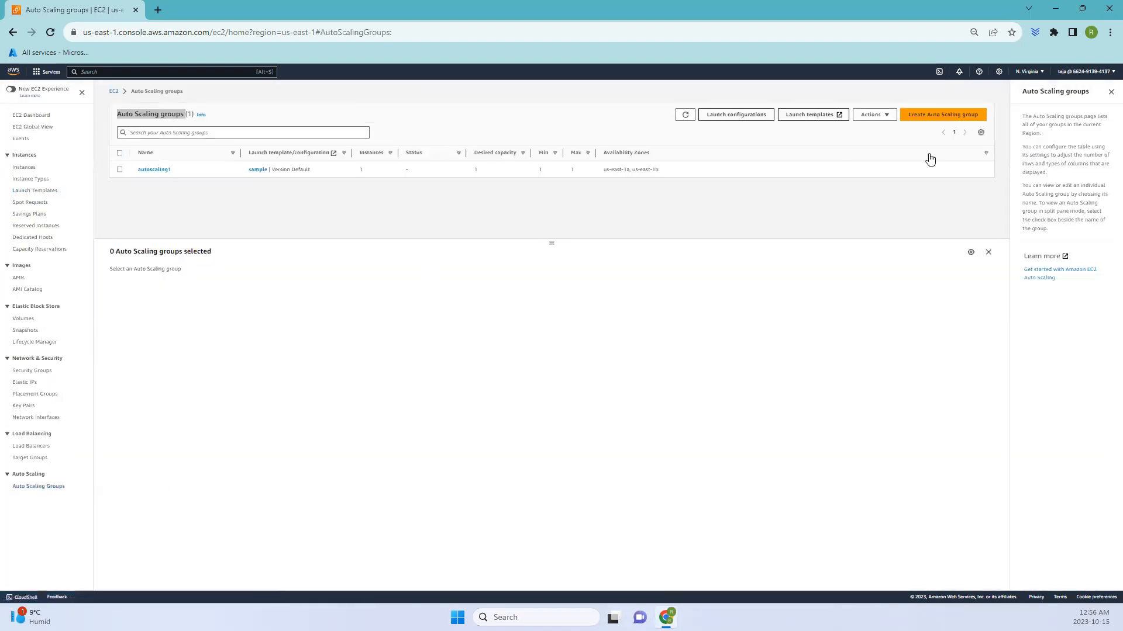
left_click(942, 115)
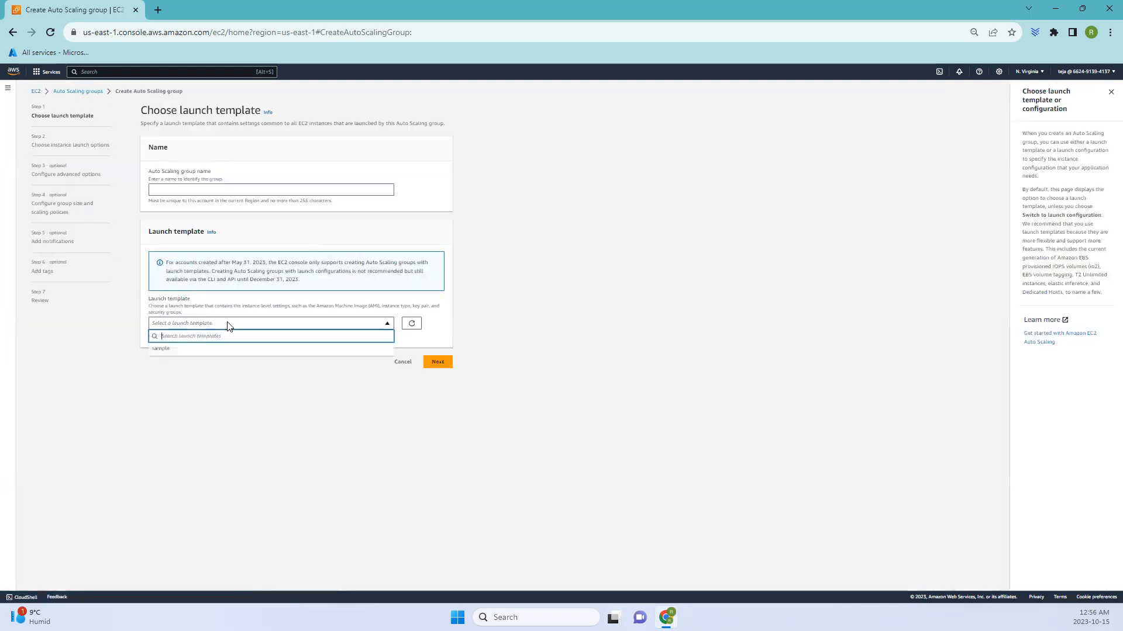
left_click(160, 349)
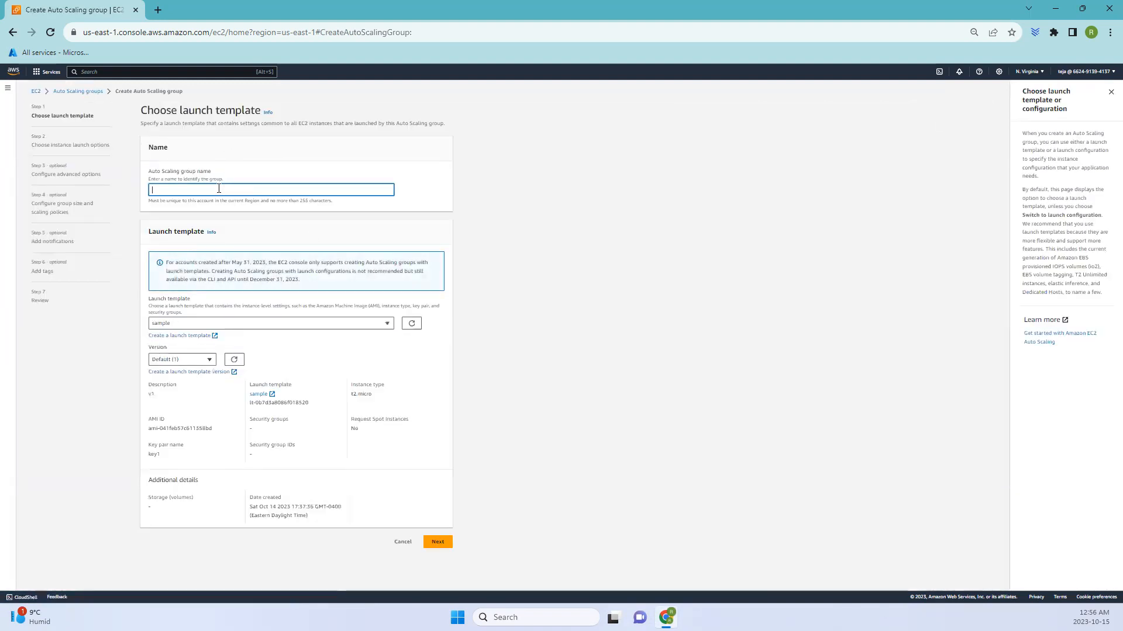
type("autoscaling")
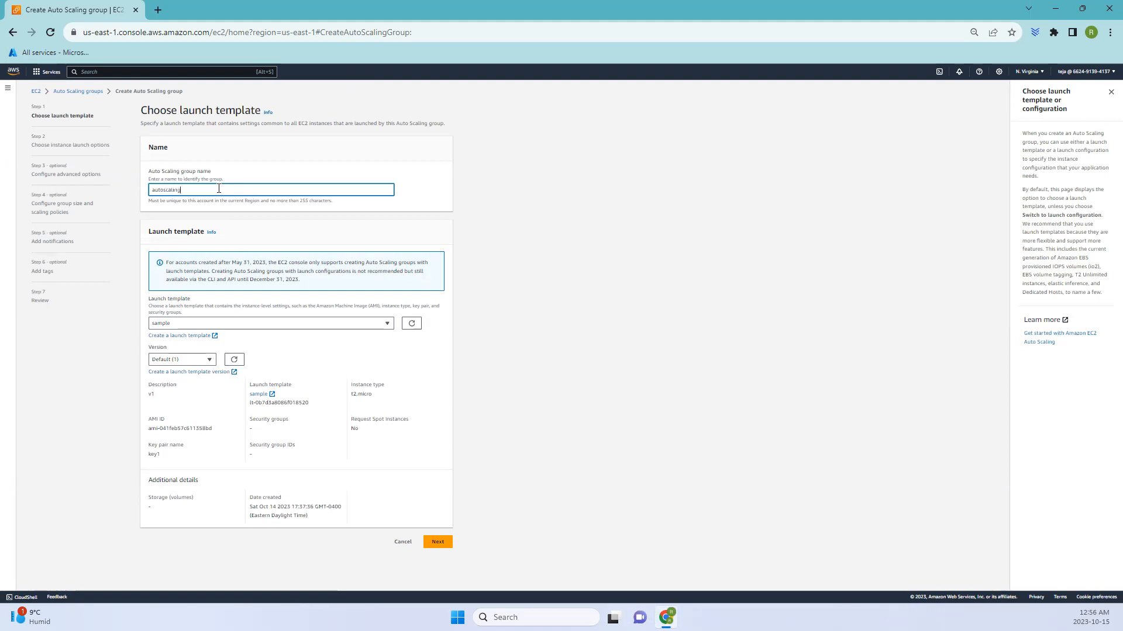
type("2")
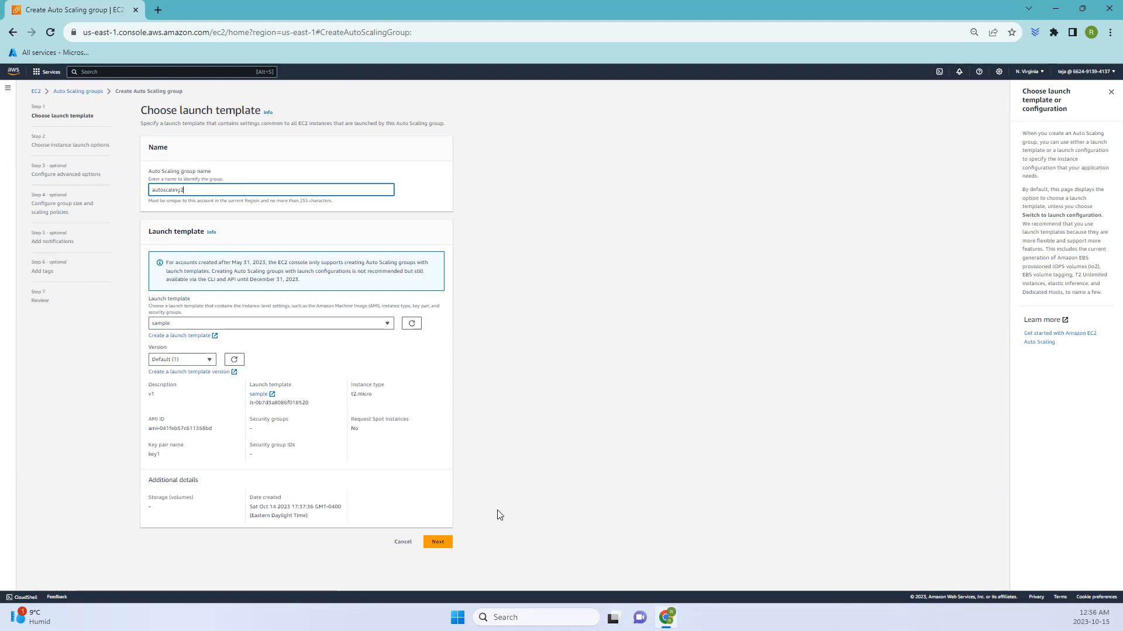
Choose subnets in us-east-1a and us-east-1c and advance through the wizard to Review
left_click(436, 541)
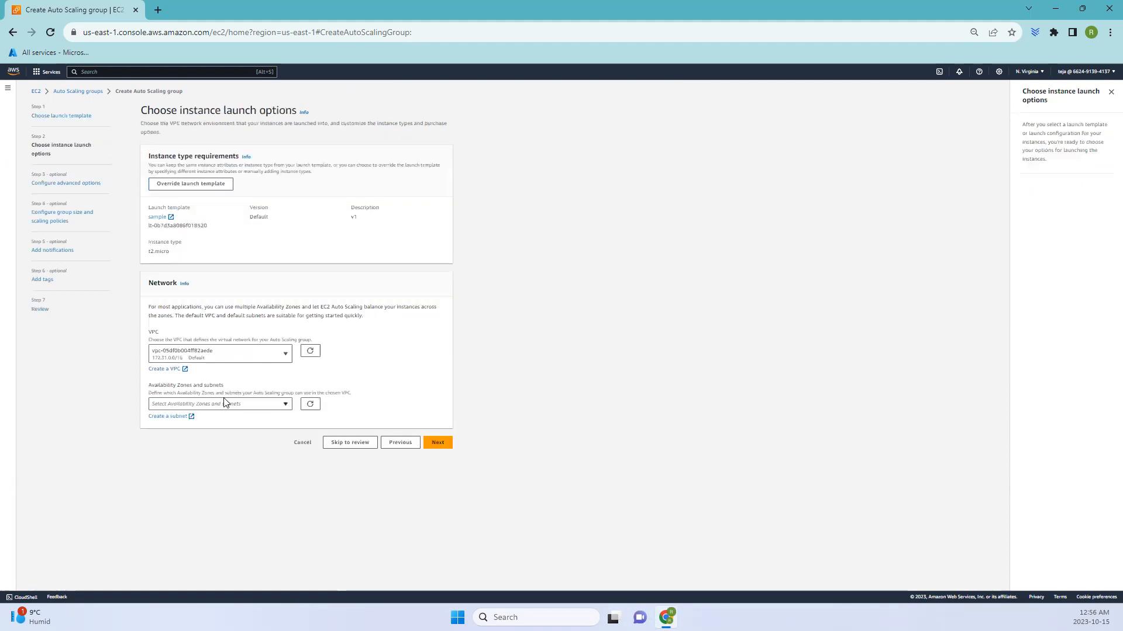
left_click(220, 404)
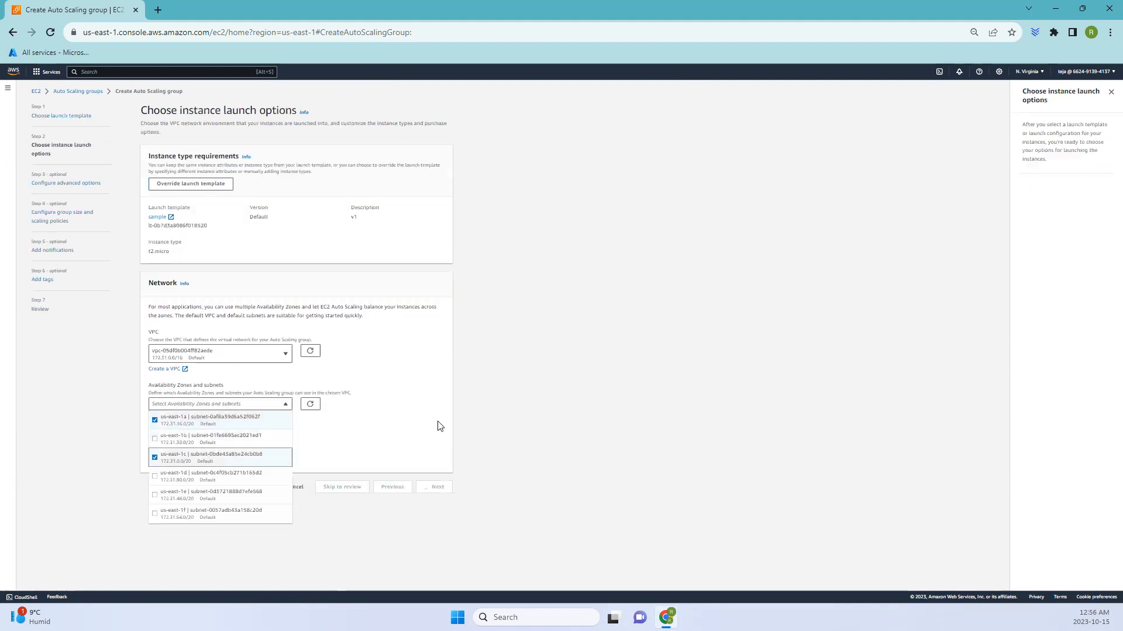
left_click(433, 487)
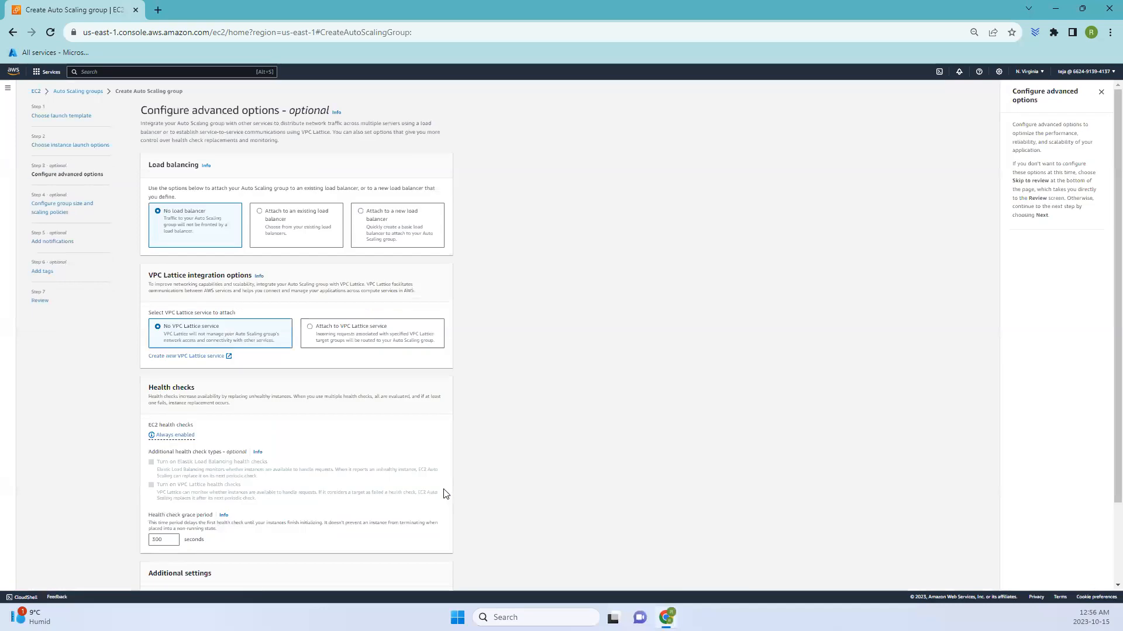
left_click(437, 480)
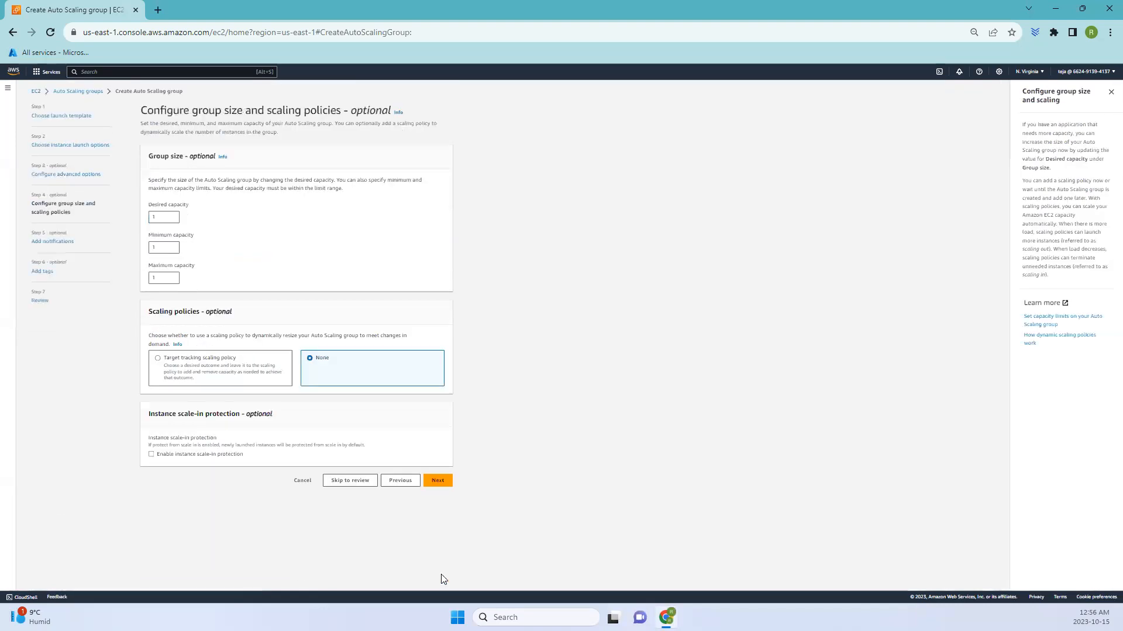
left_click(437, 481)
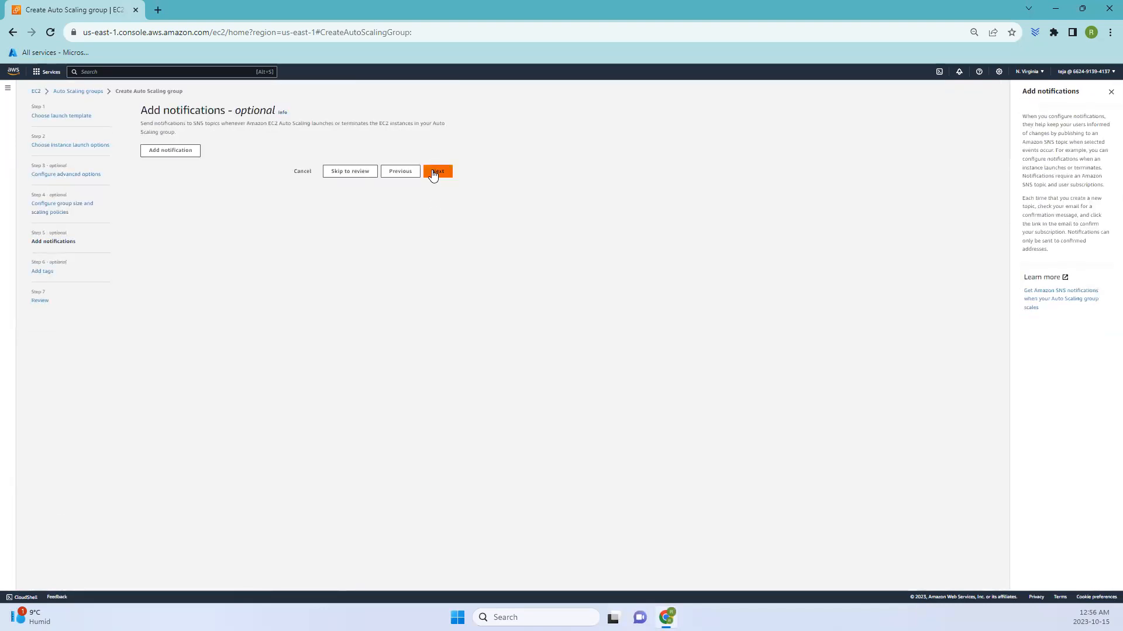
left_click(436, 172)
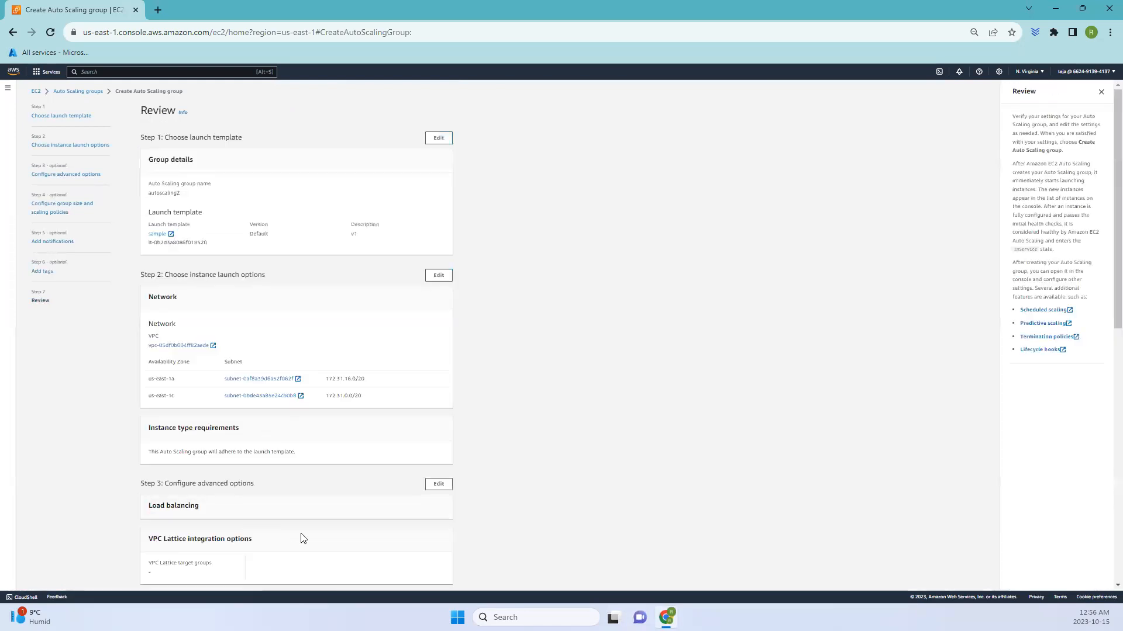
scroll("down", 3)
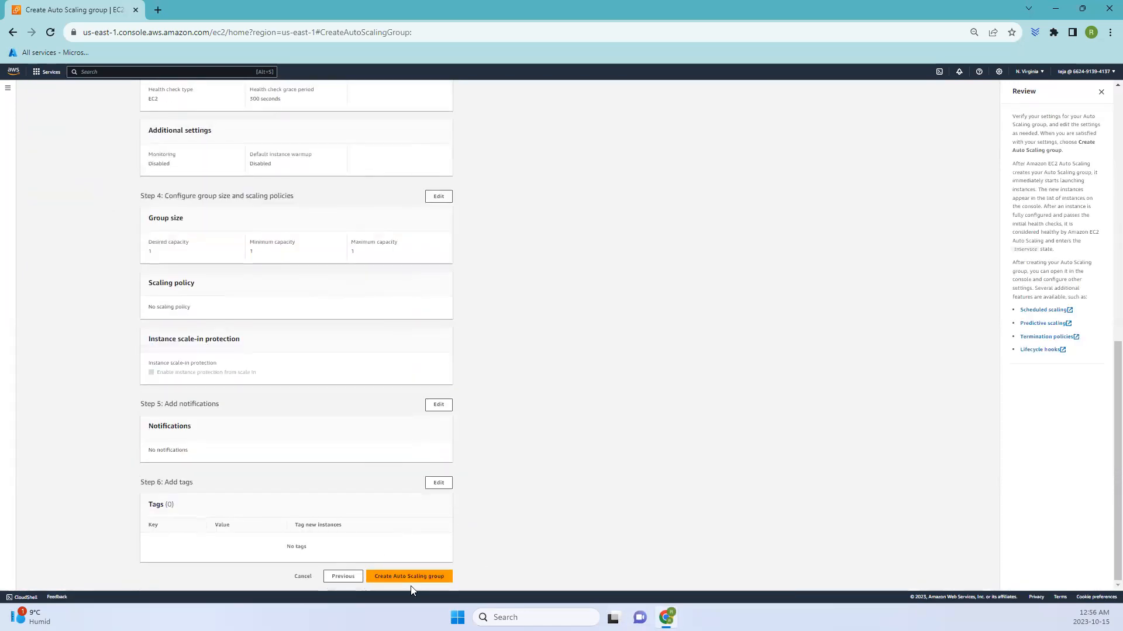
scroll("up", 3)
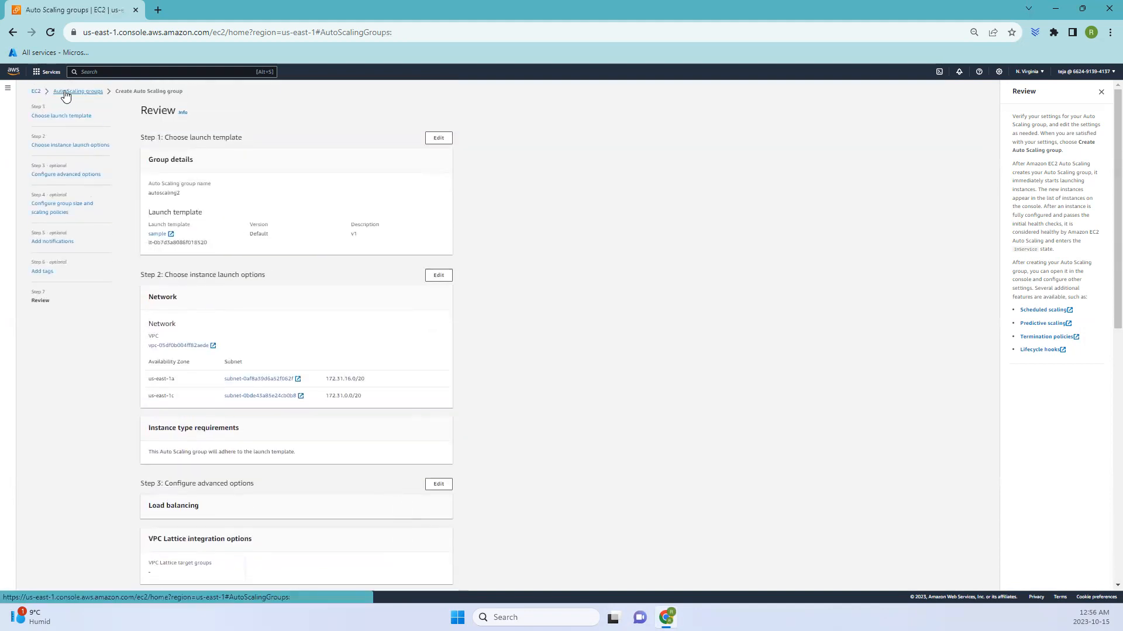
Select autoscaling1, view its Automatic scaling tab, and open Dynamic scaling policies help
left_click(76, 91)
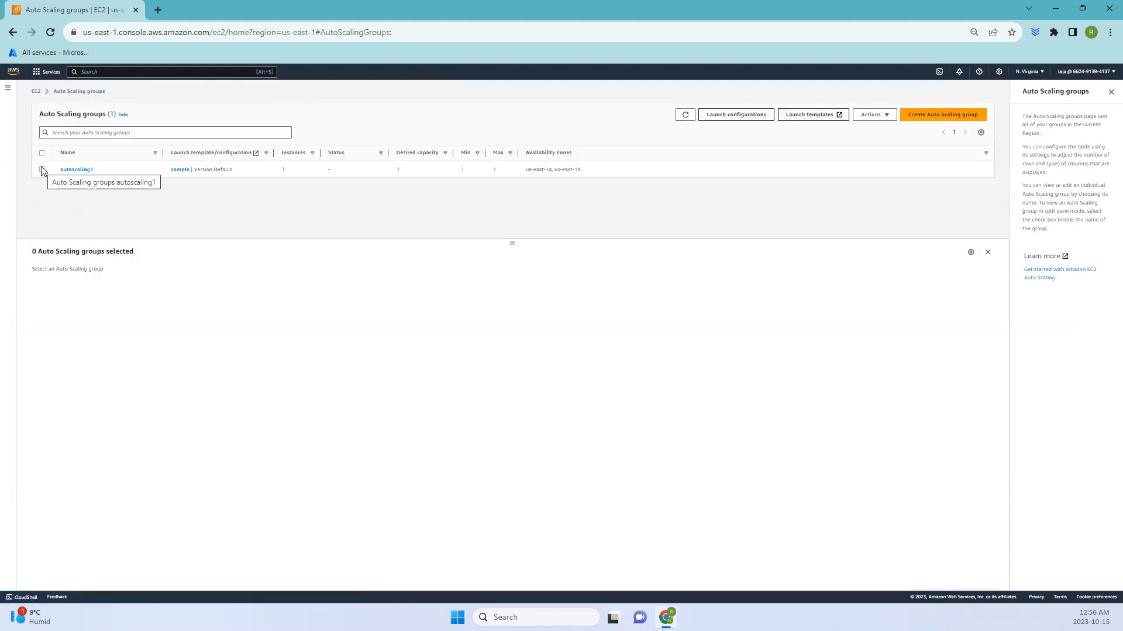
left_click(42, 170)
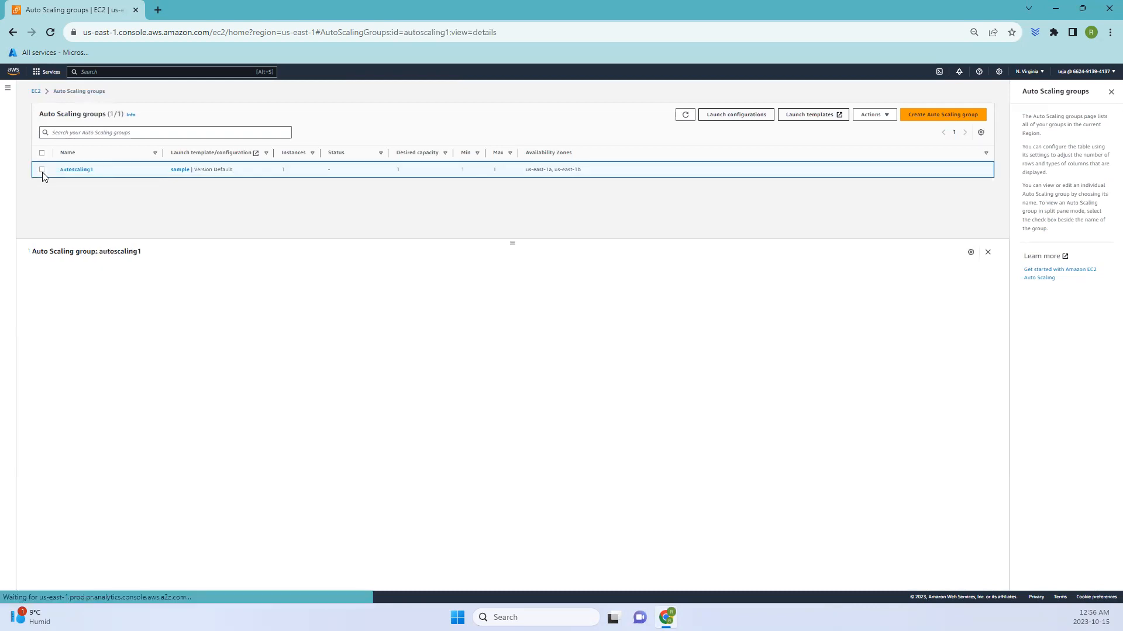
left_click(42, 170)
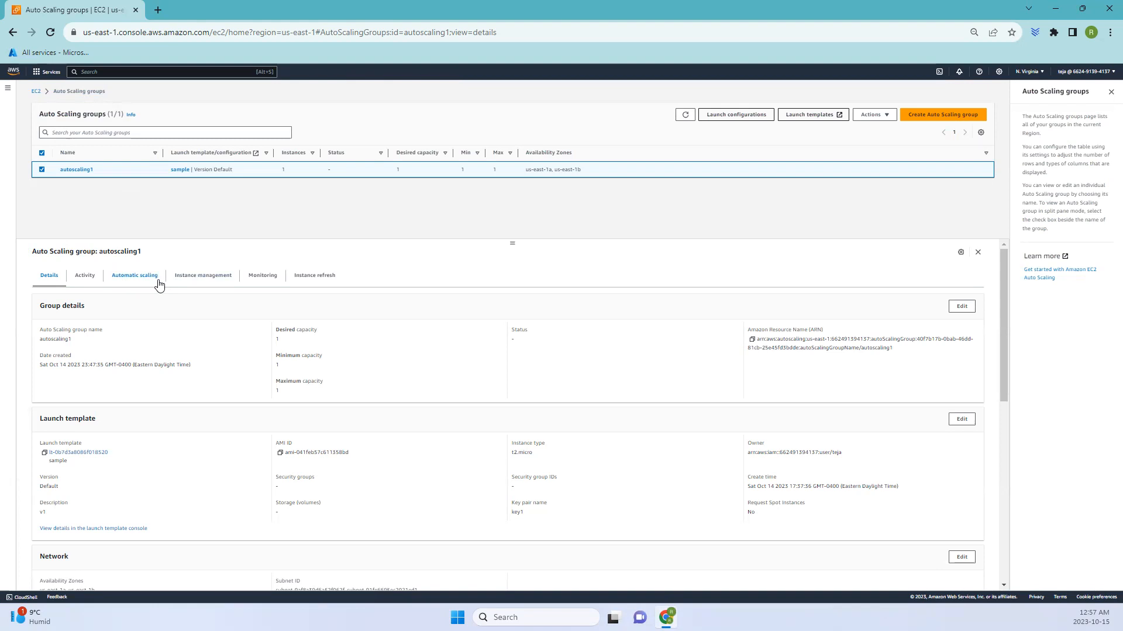
left_click(134, 275)
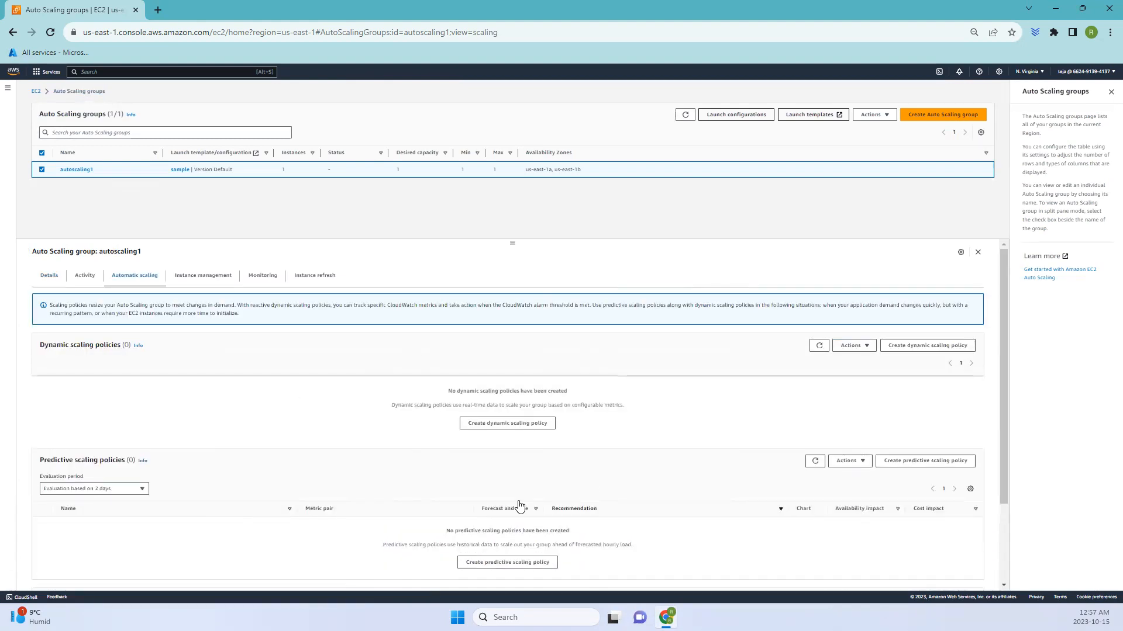
double_click(80, 345)
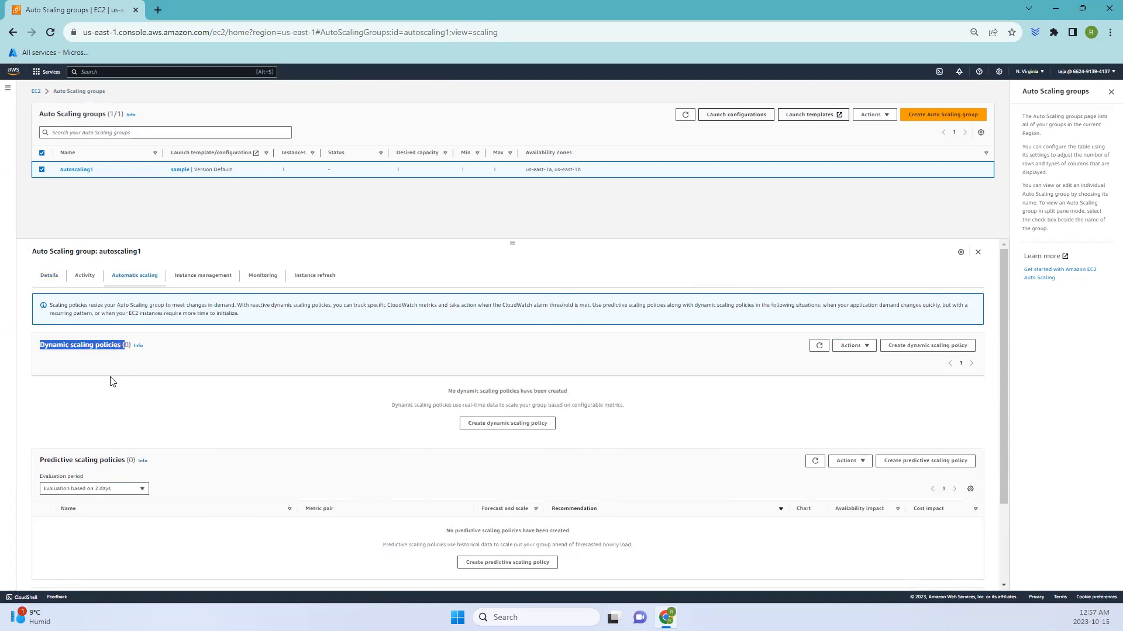
scroll("down", 3)
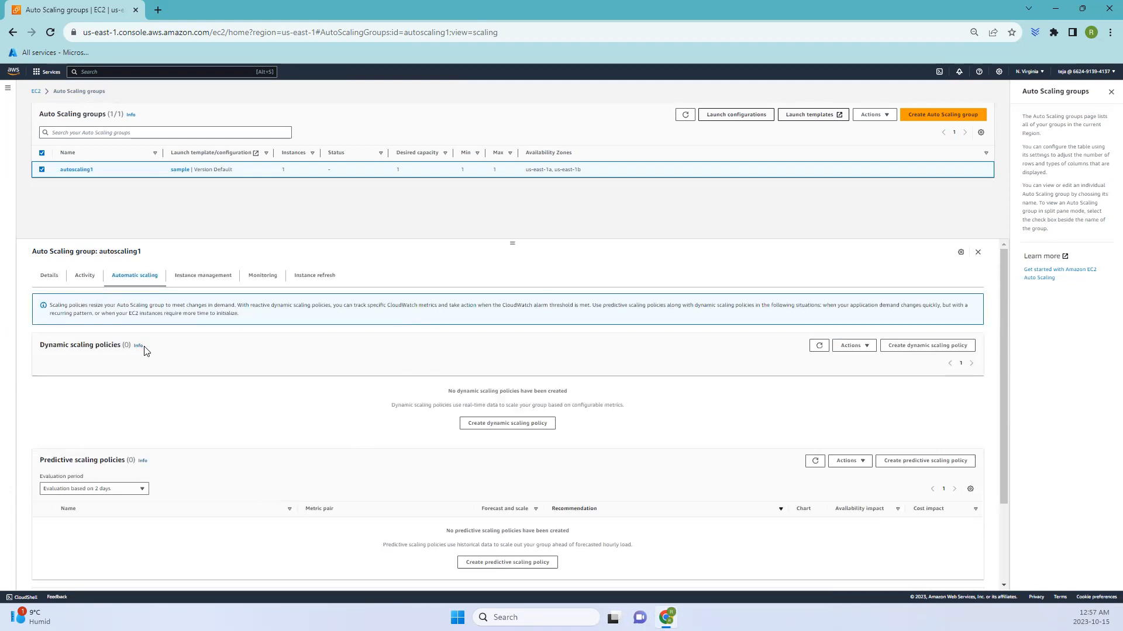
left_click(138, 346)
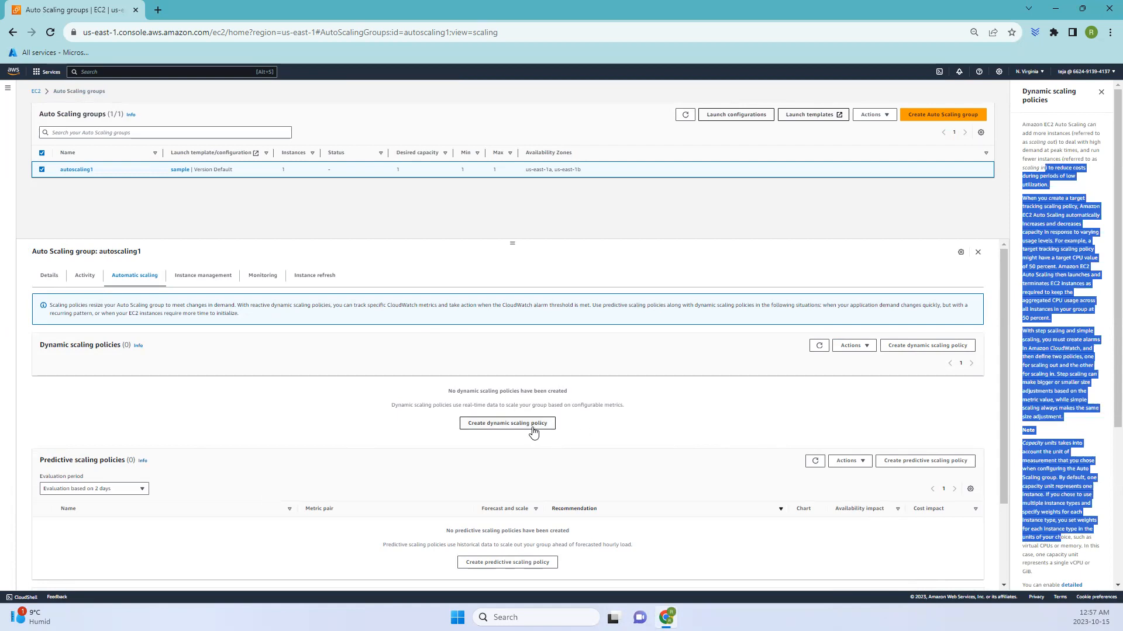
Start a dynamic scaling policy, browse Policy and Metric type lists, and choose Step scaling
left_click(507, 422)
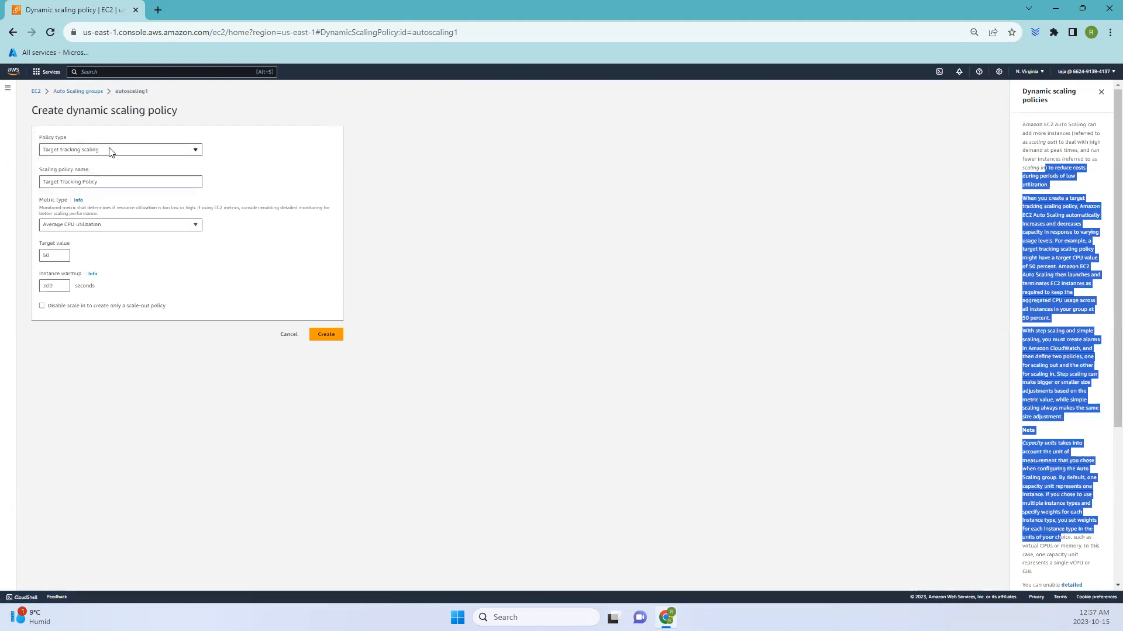
left_click(120, 149)
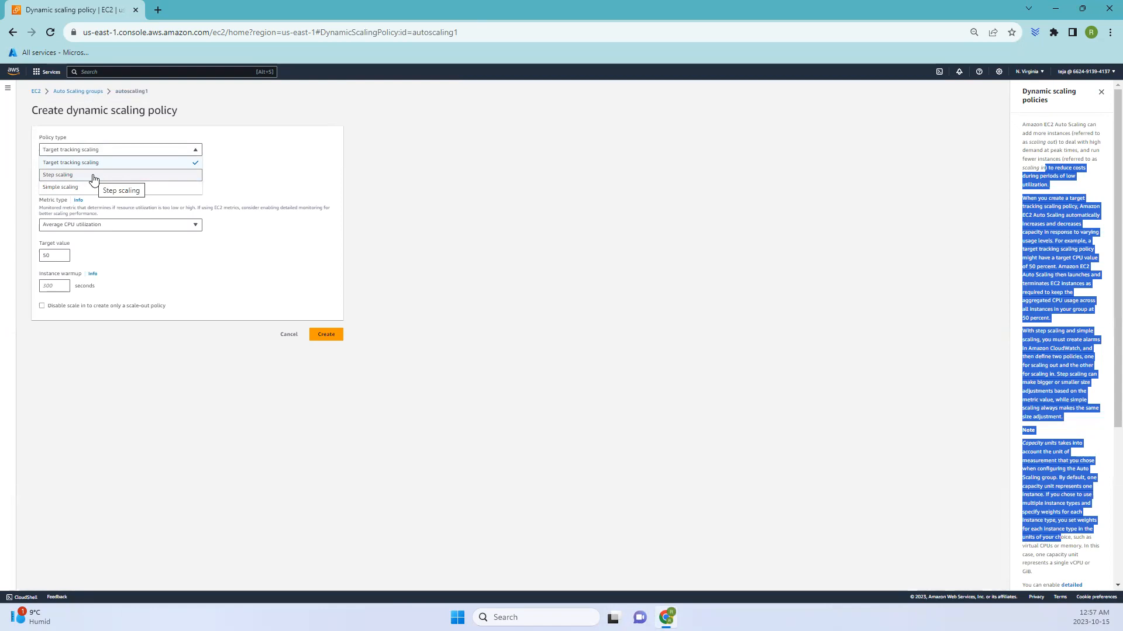
mouse_move(201, 183)
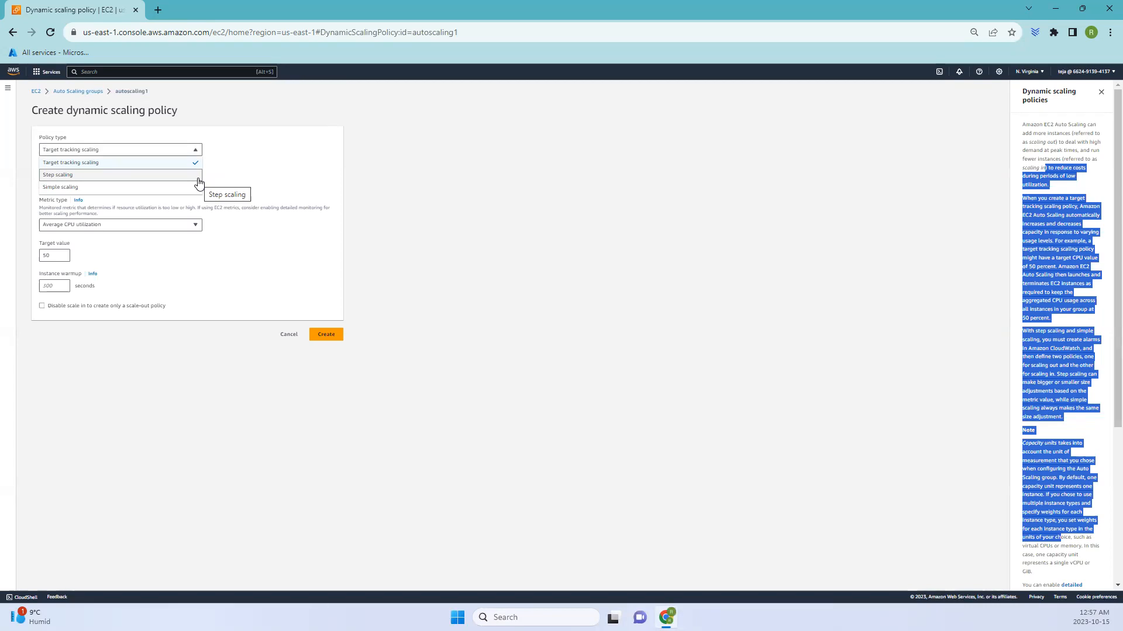
left_click(119, 162)
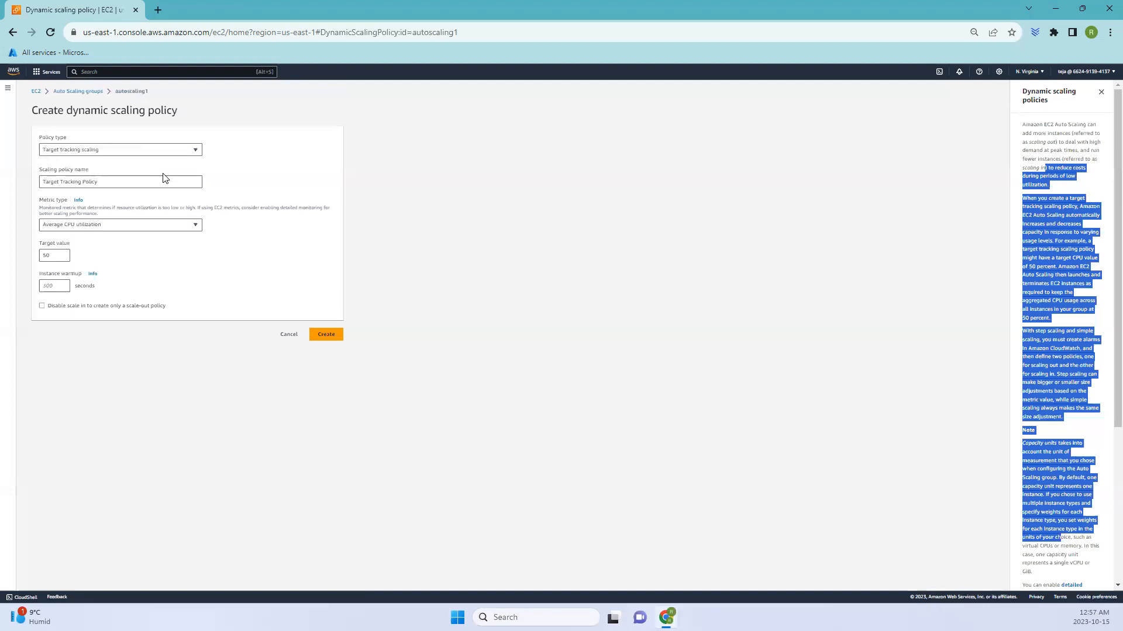
left_click(119, 224)
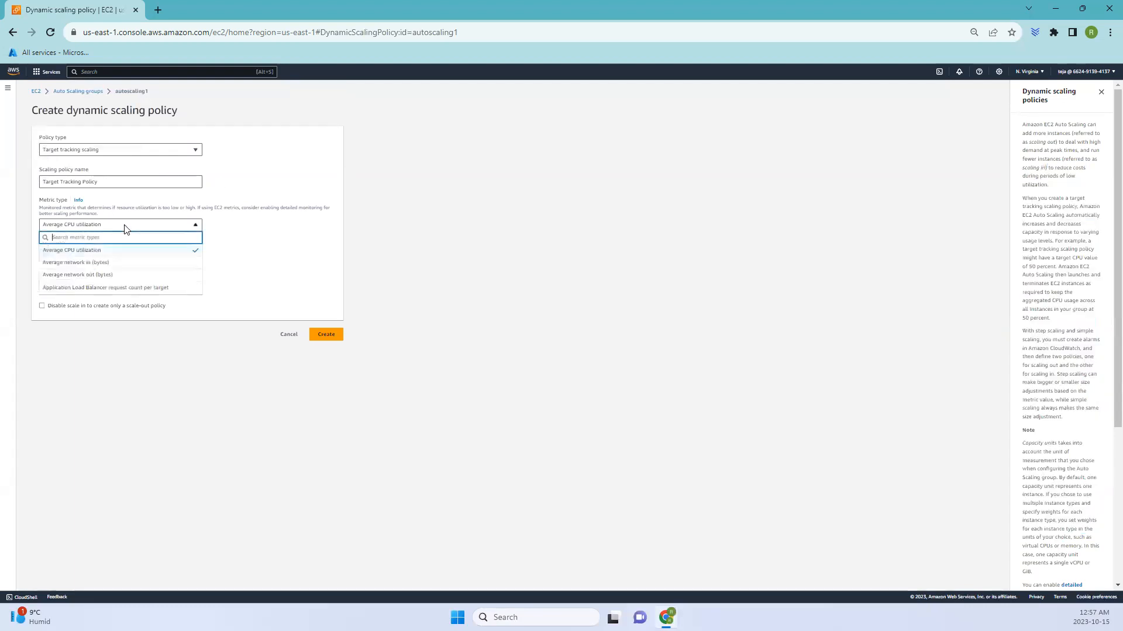
left_click(72, 250)
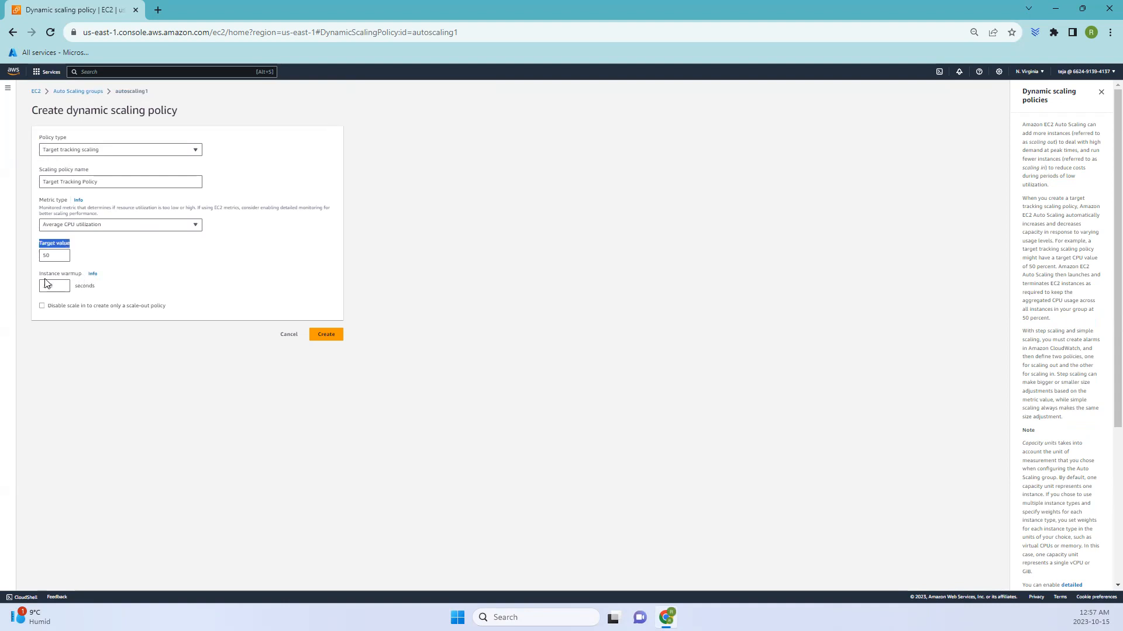
left_click(54, 286)
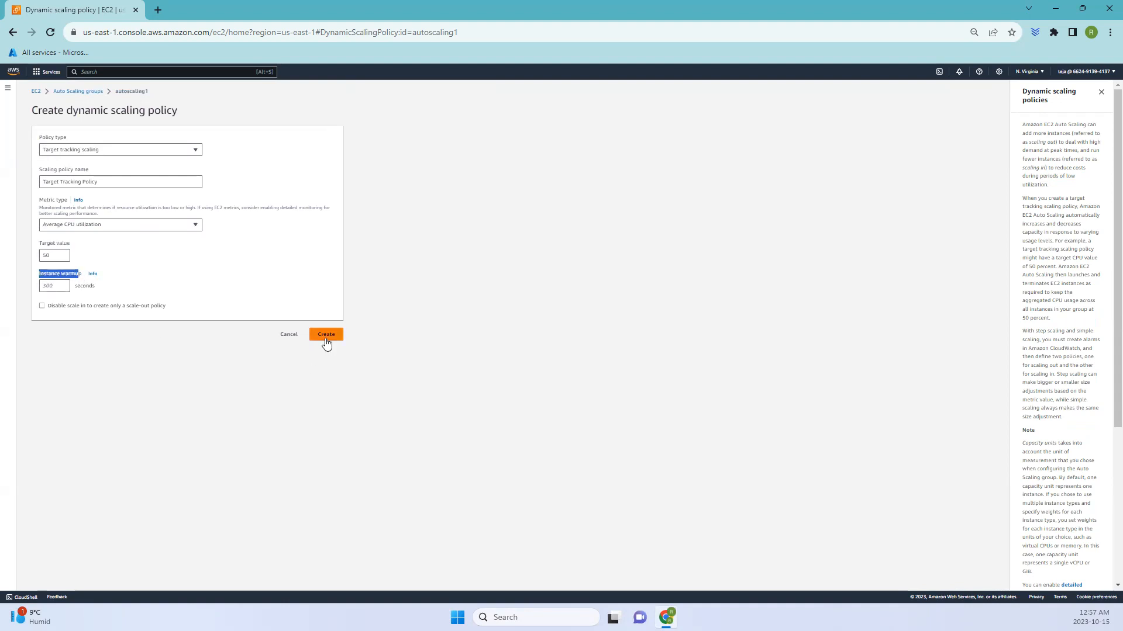
mouse_move(107, 150)
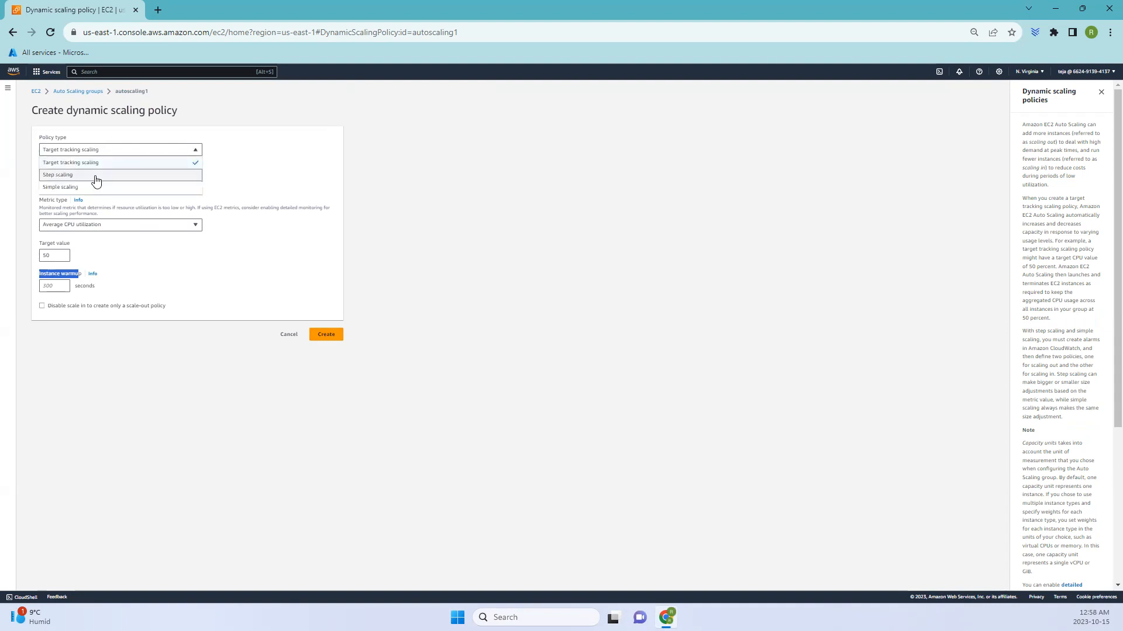
mouse_move(95, 175)
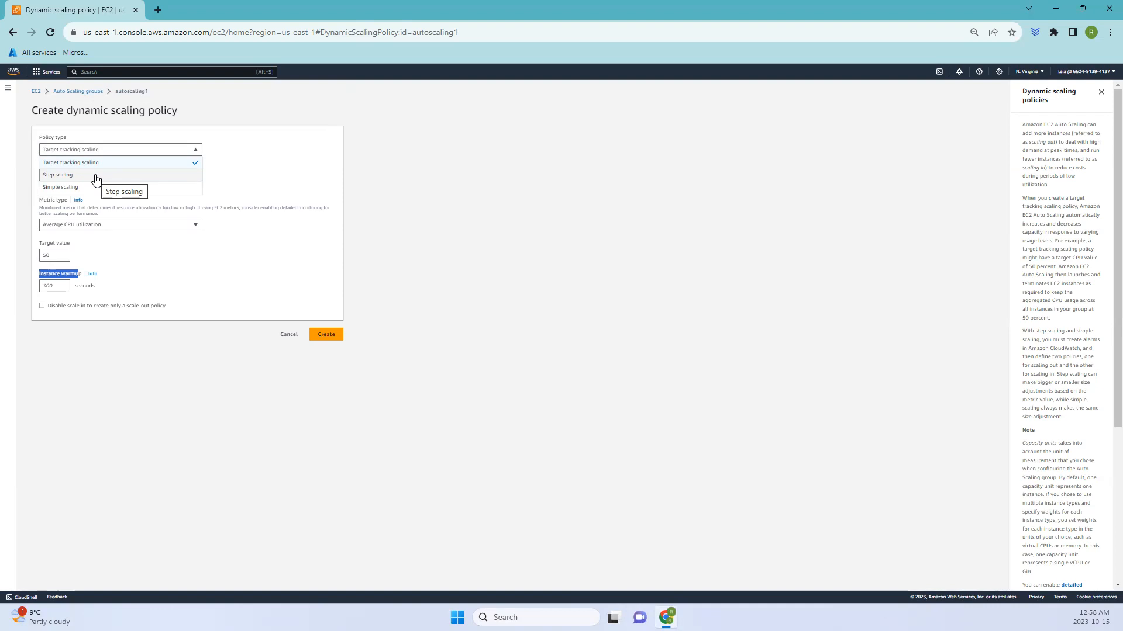
mouse_move(81, 177)
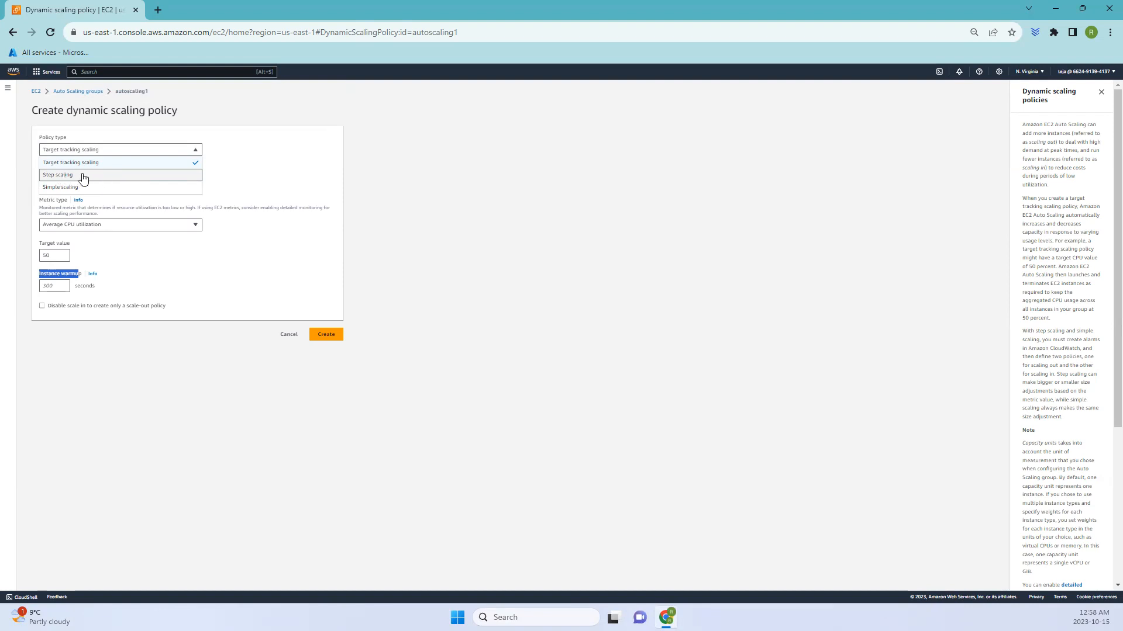
left_click(57, 174)
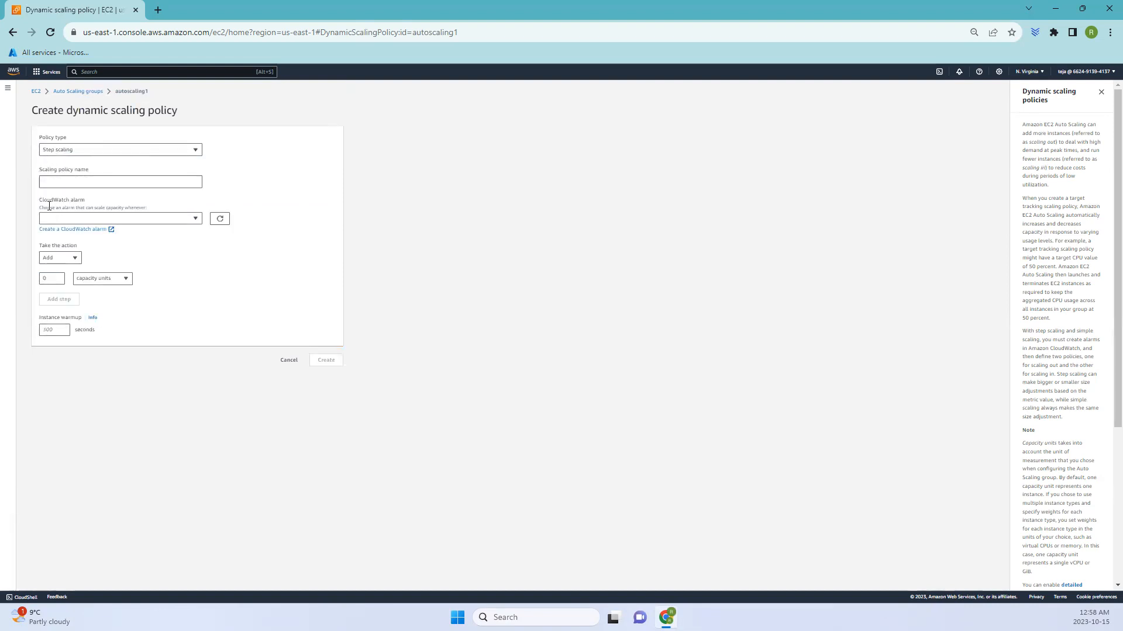
Inspect Step scaling's CloudWatch alarm and action options, then attempt to create the incomplete policy
left_click(119, 218)
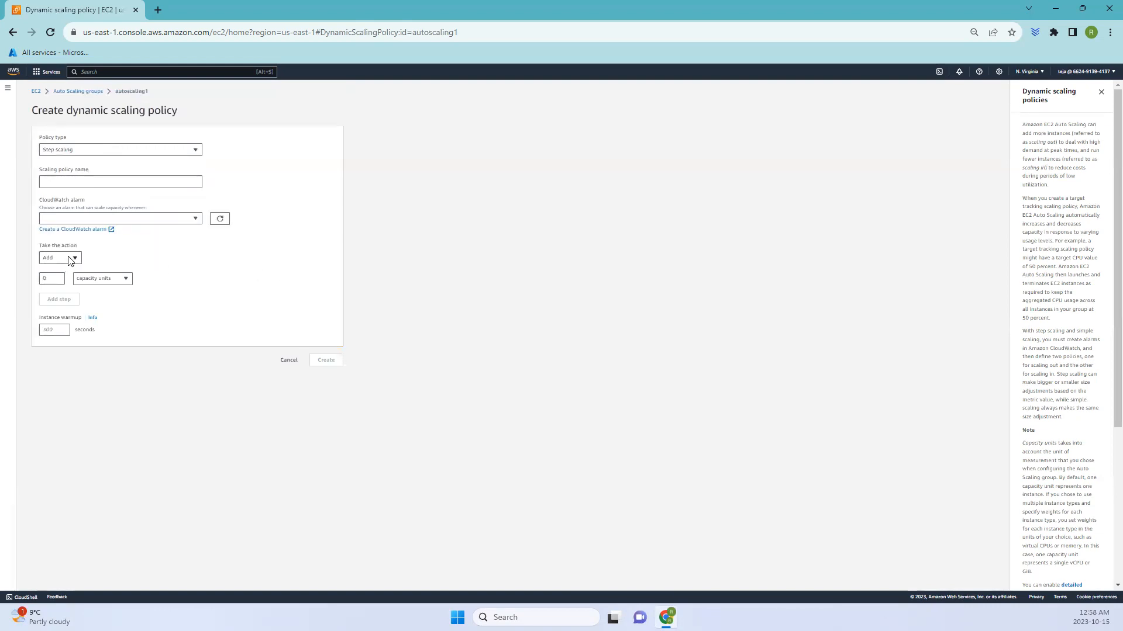
mouse_move(76, 215)
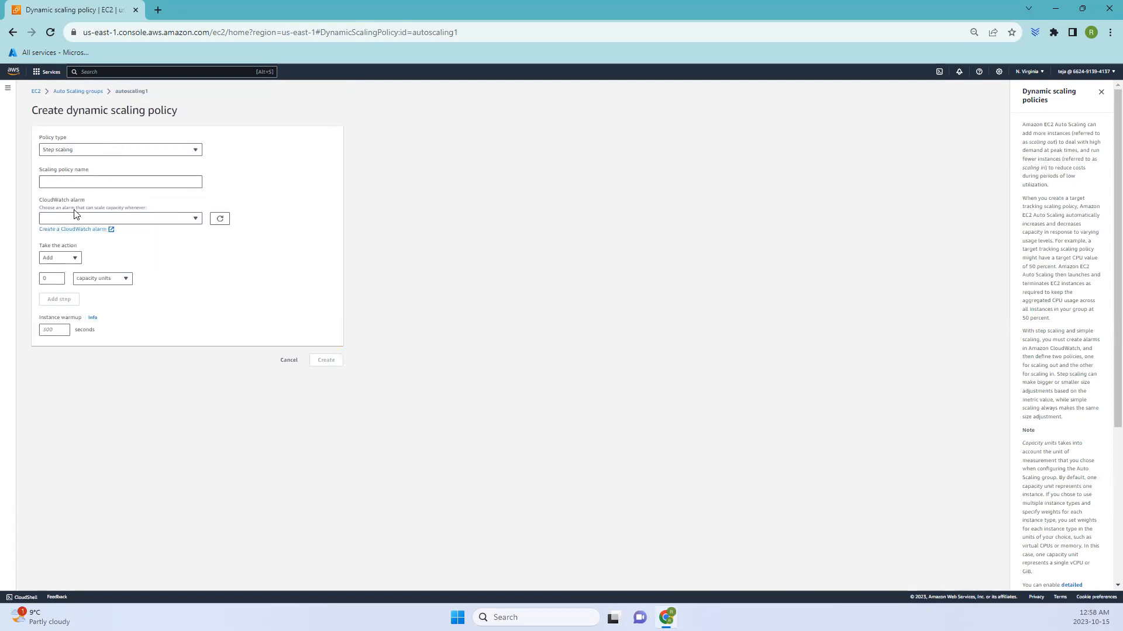
mouse_move(41, 203)
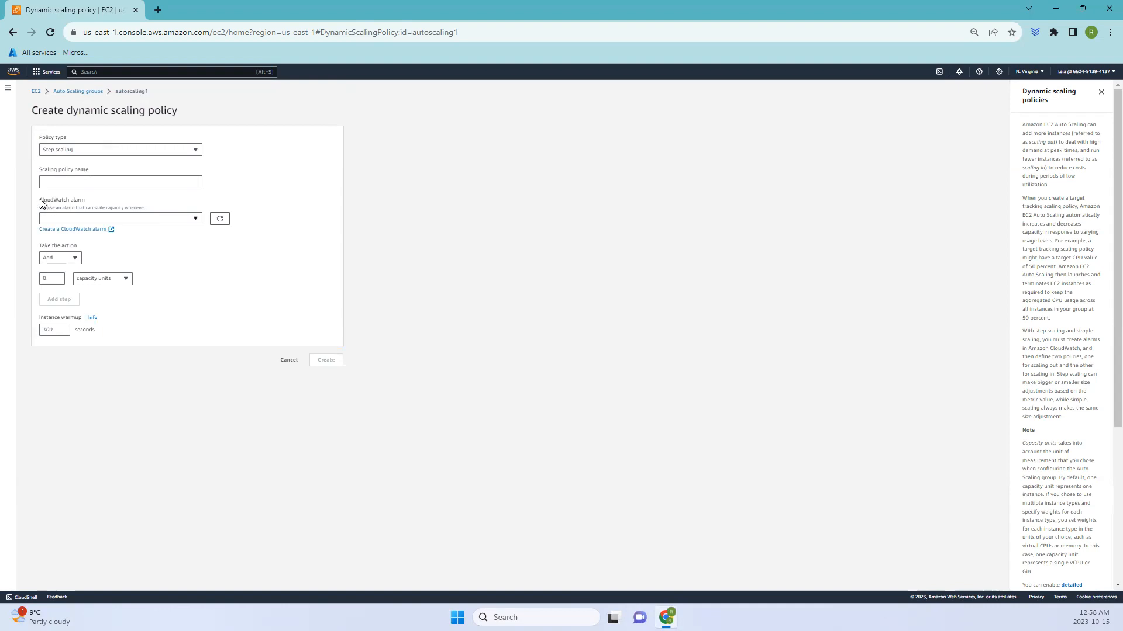
double_click(61, 200)
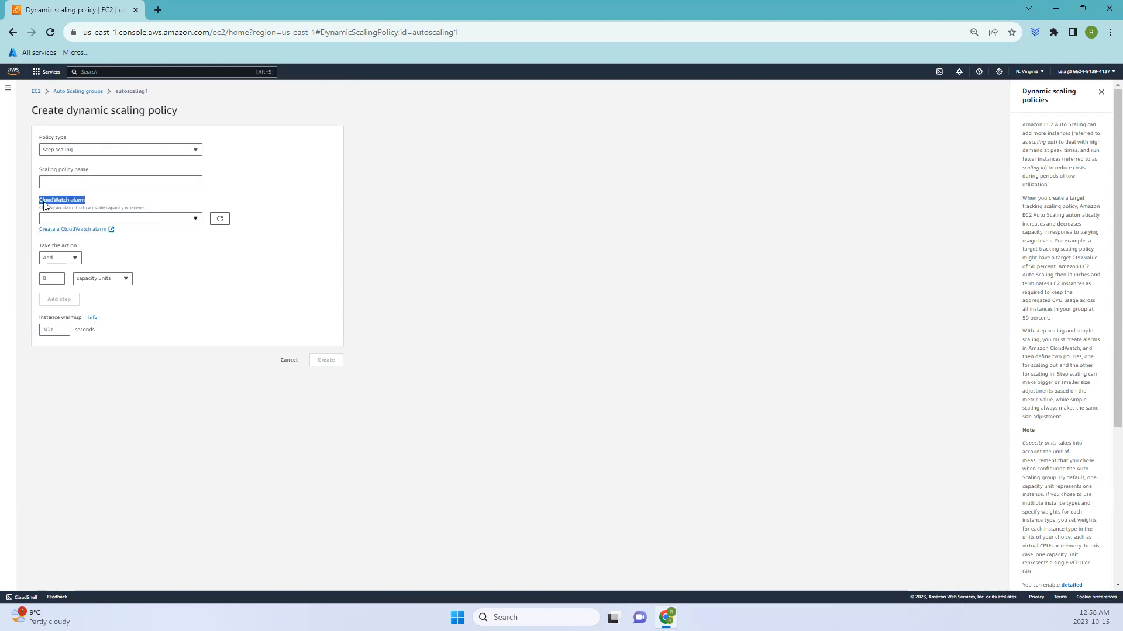
left_click(60, 258)
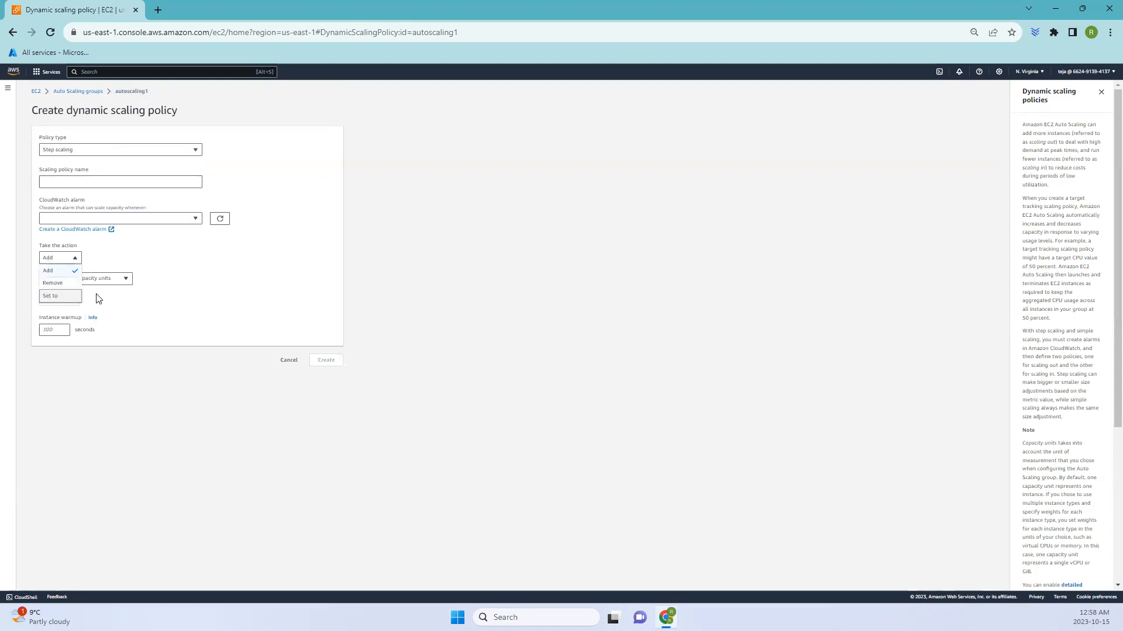
left_click(48, 270)
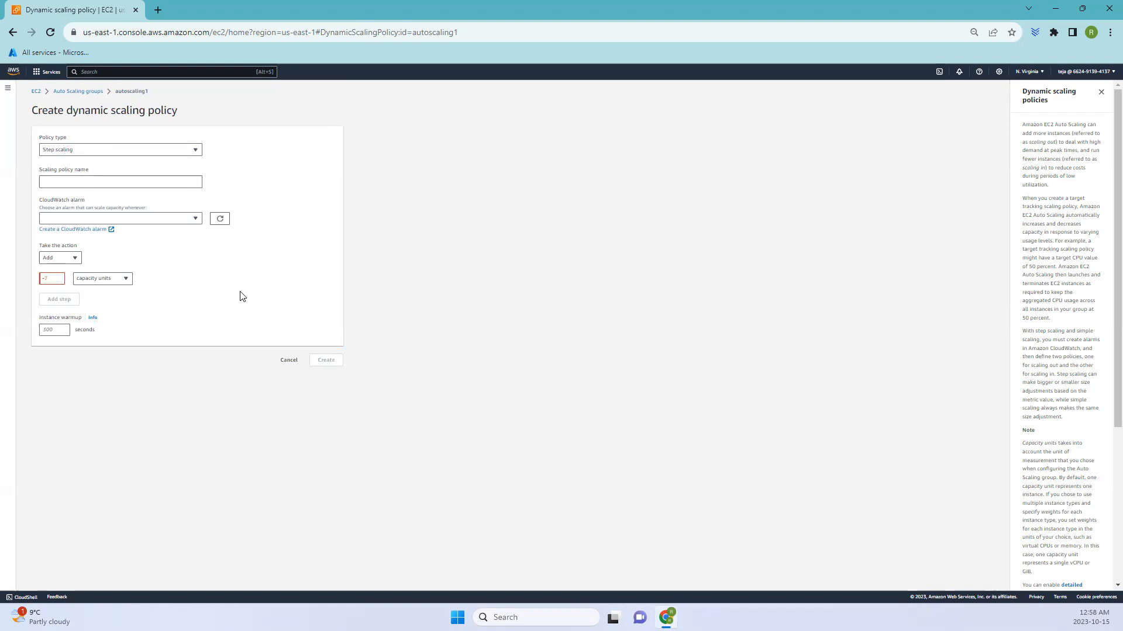
mouse_move(335, 360)
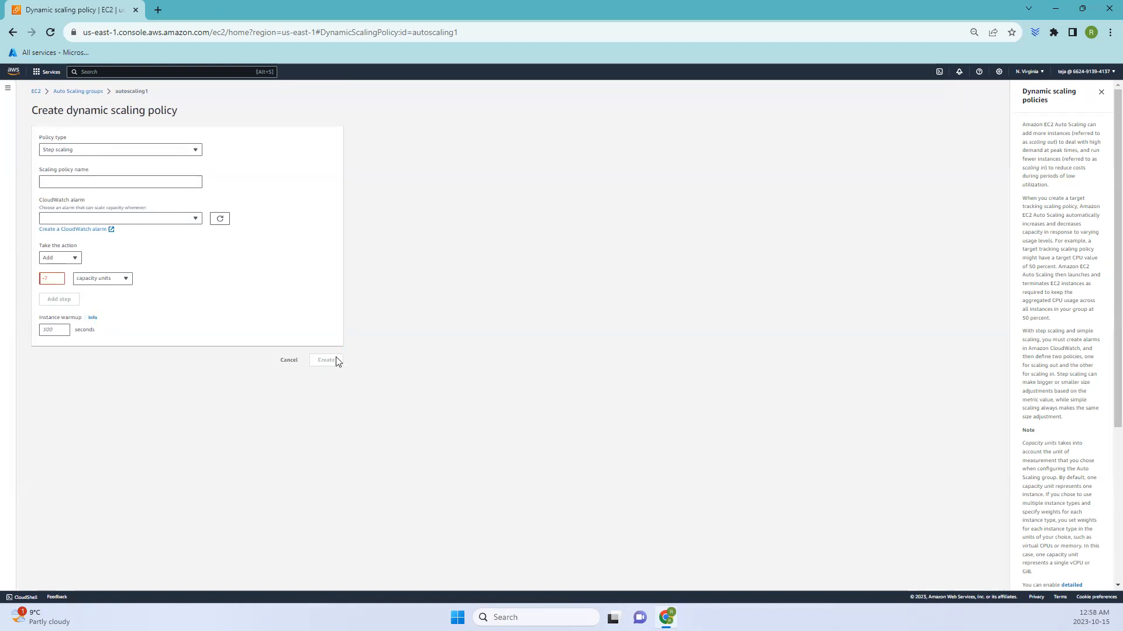
left_click(119, 149)
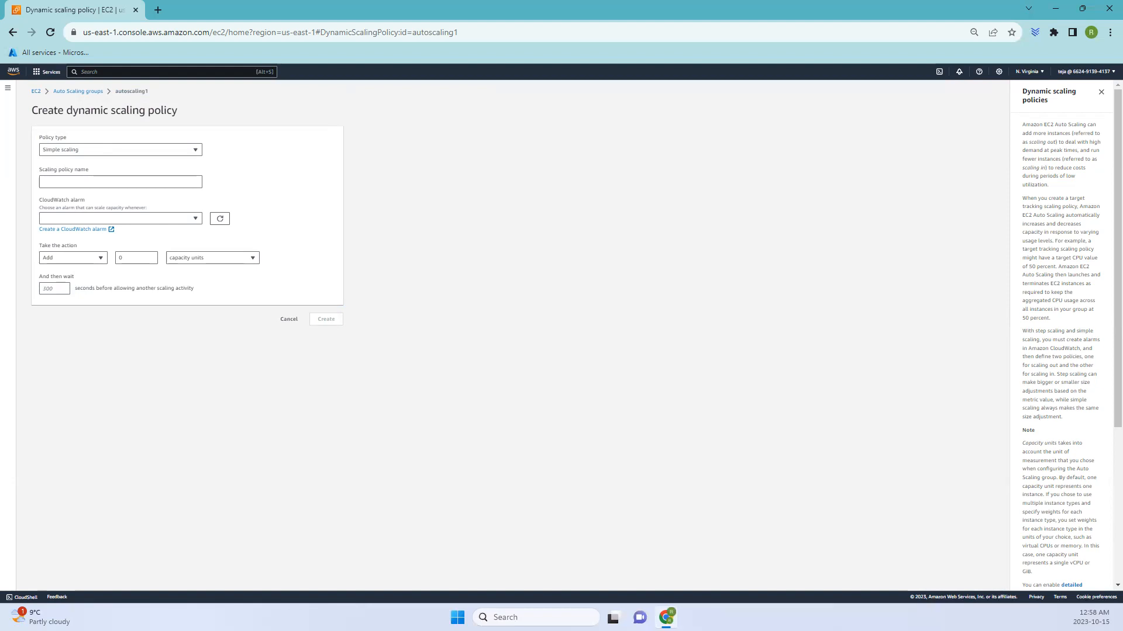
mouse_move(47, 238)
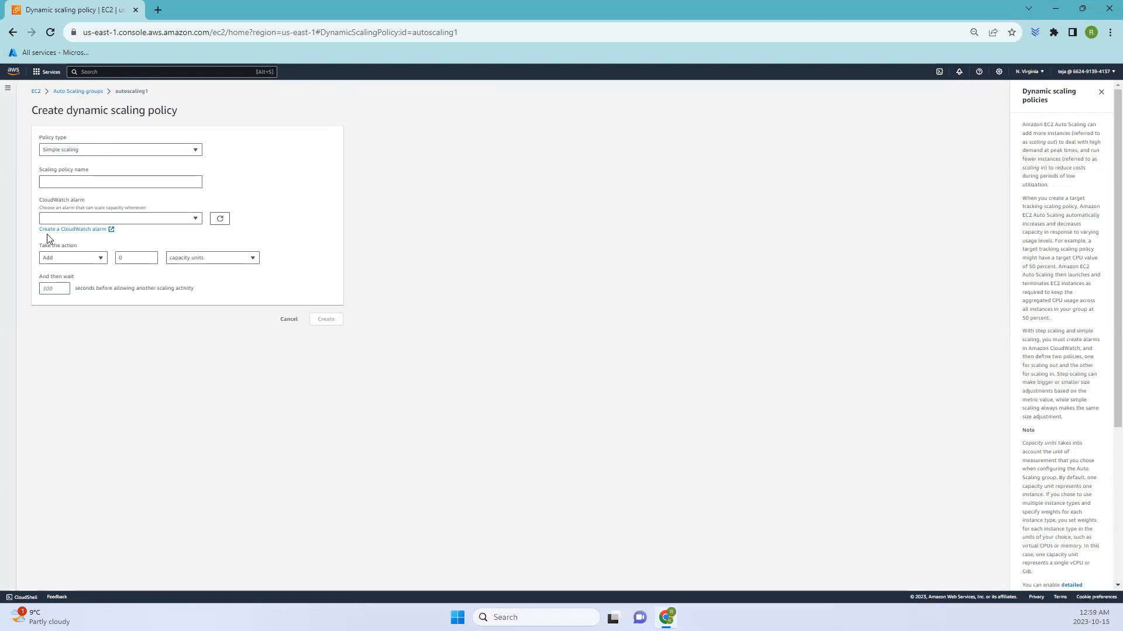
mouse_move(152, 163)
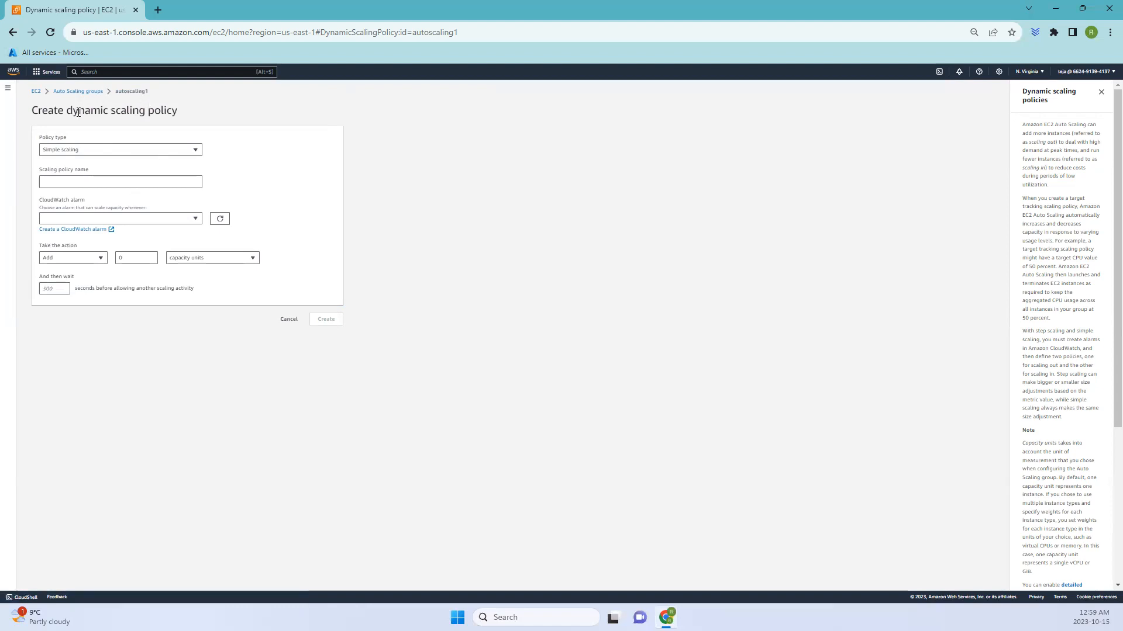
Leave the unfinished simple-scaling policy form via the Auto Scaling groups breadcrumb
double_click(120, 111)
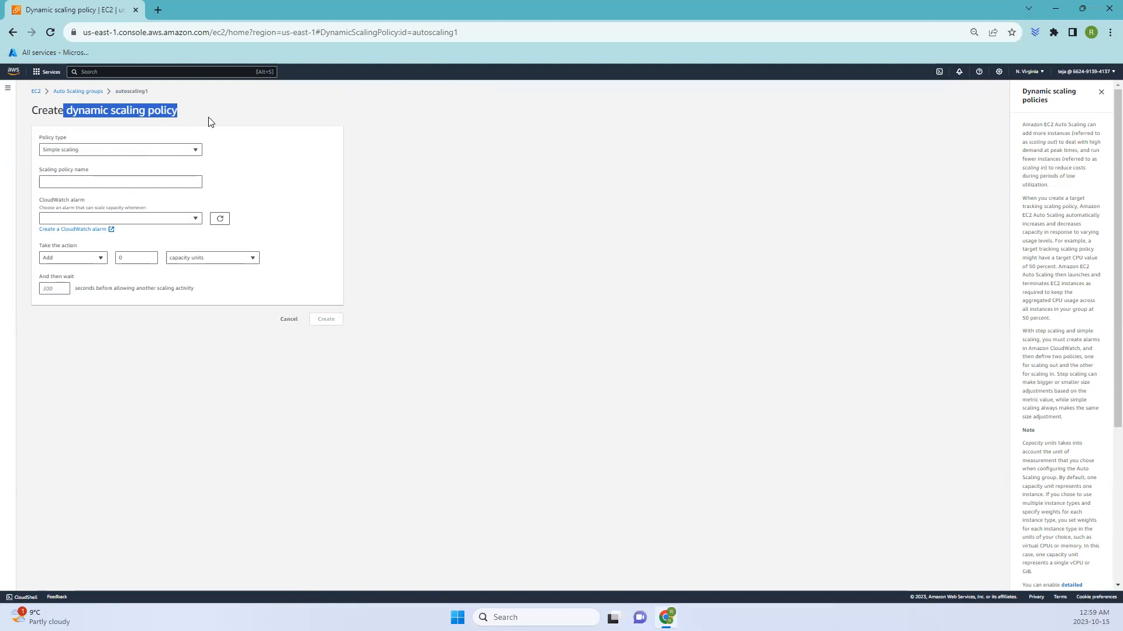
mouse_move(78, 91)
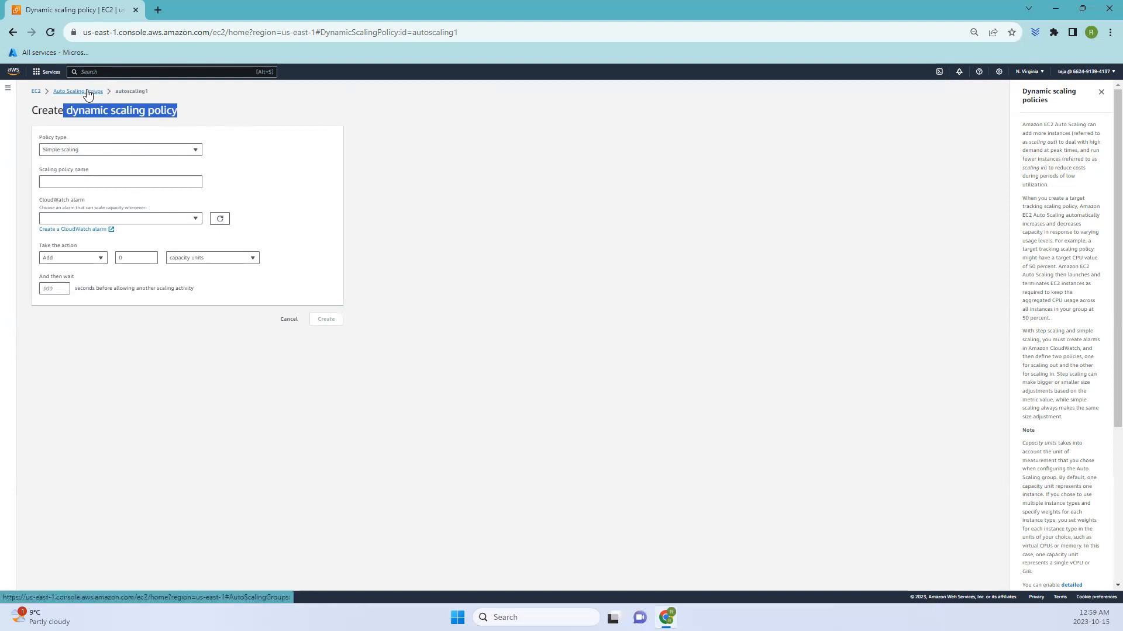
left_click(67, 91)
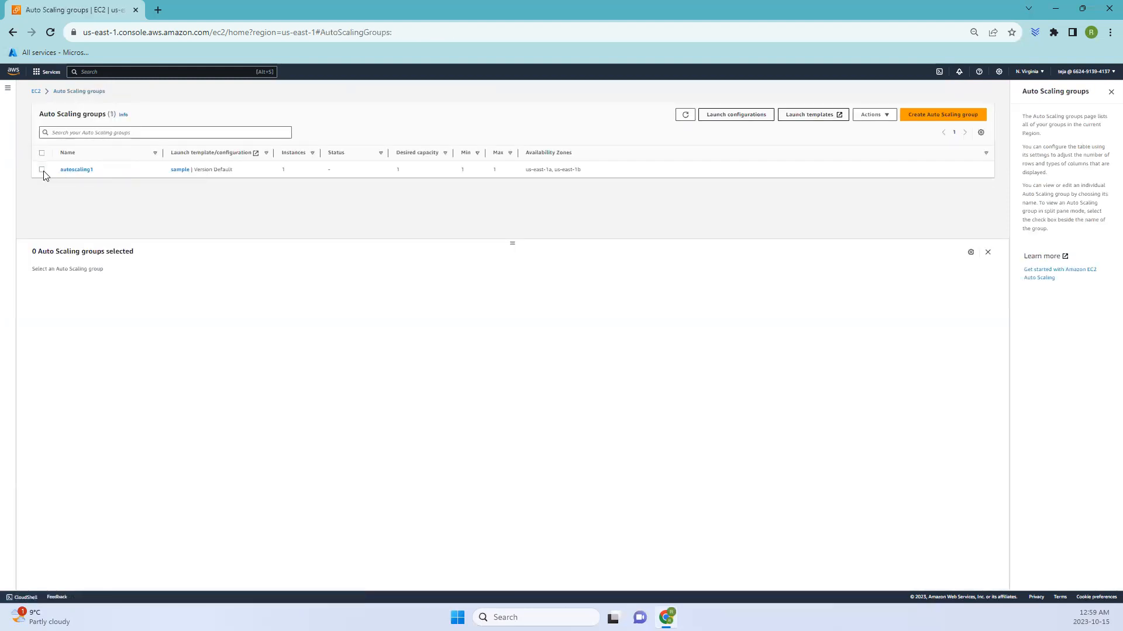
Select autoscaling1, view Automatic scaling, and start a predictive scaling policy
left_click(42, 169)
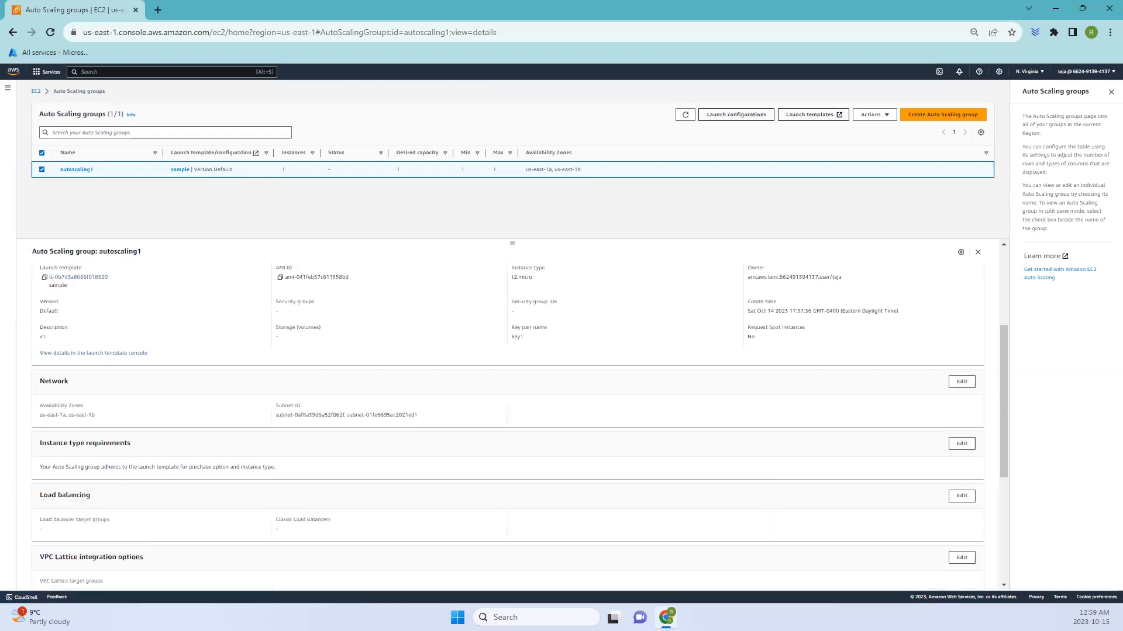
mouse_move(141, 456)
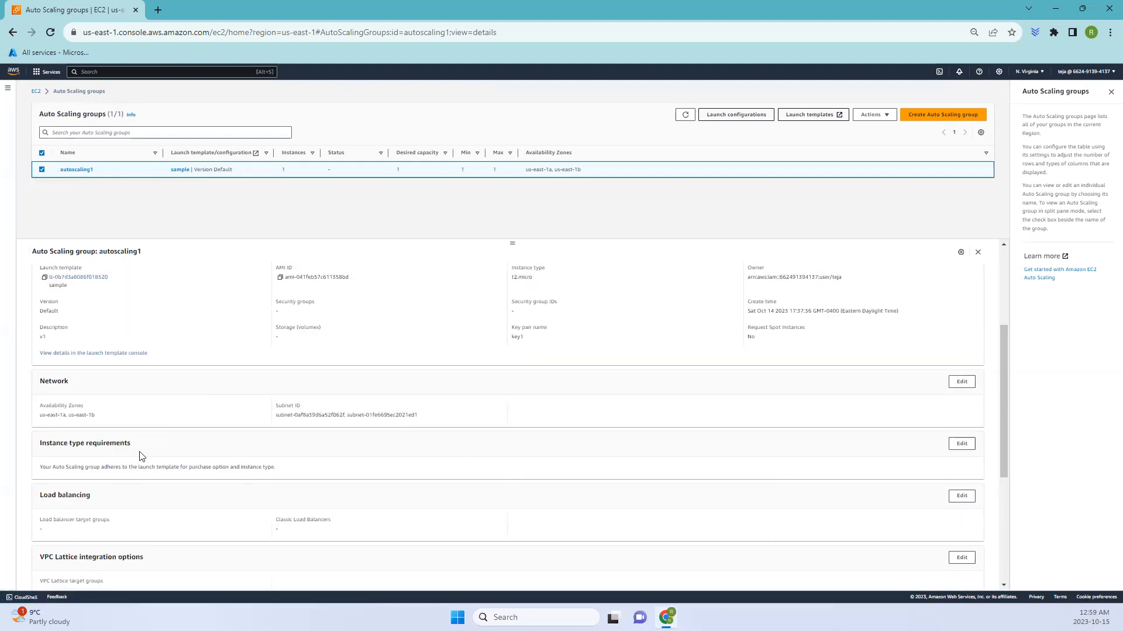
left_click(134, 277)
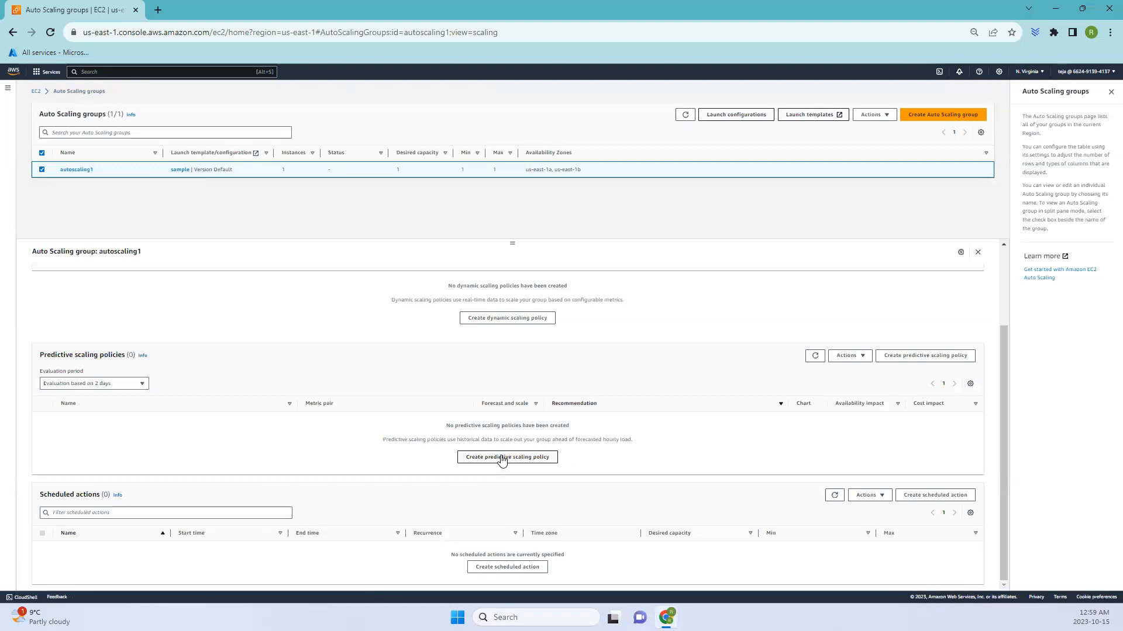
left_click(506, 457)
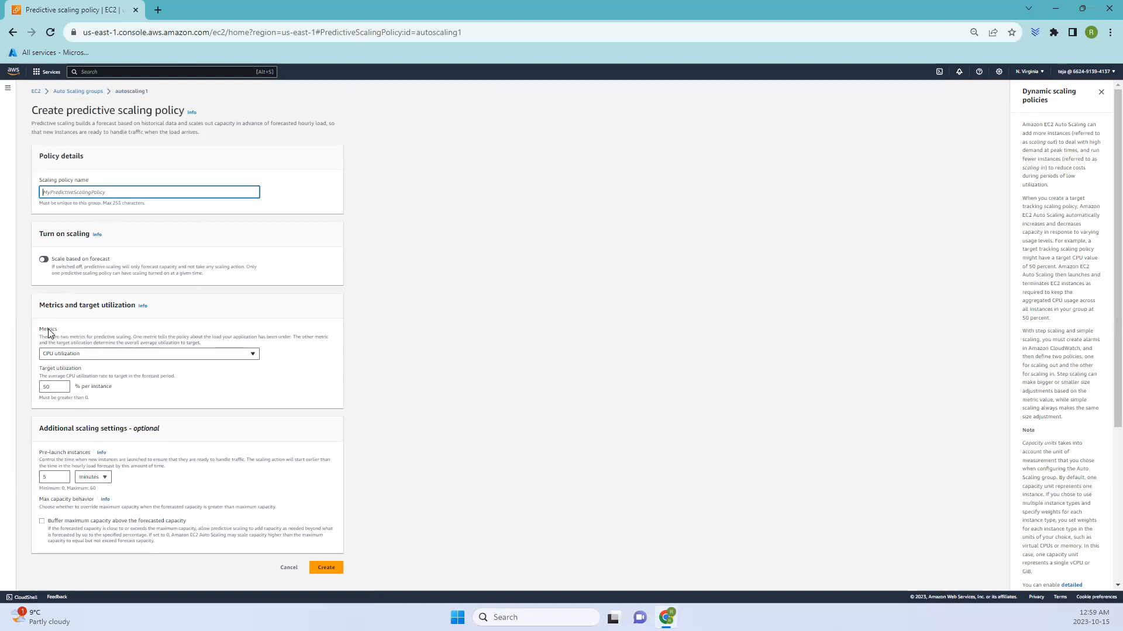
Toggle the capacity buffer above forecast on and off, then return to Auto Scaling groups
double_click(47, 329)
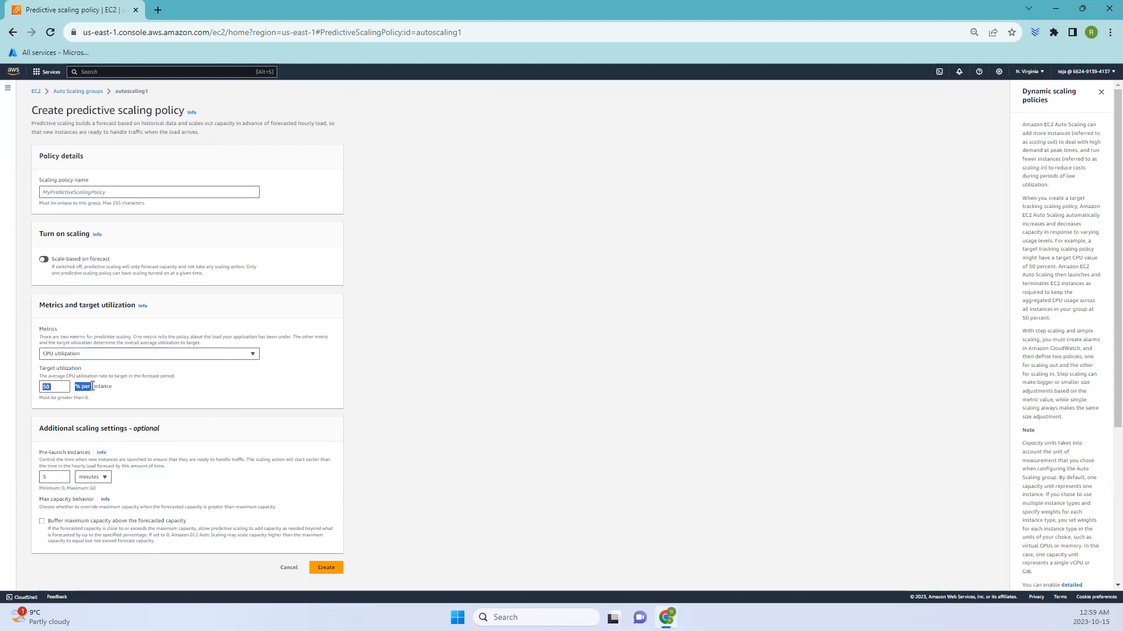
mouse_move(123, 391)
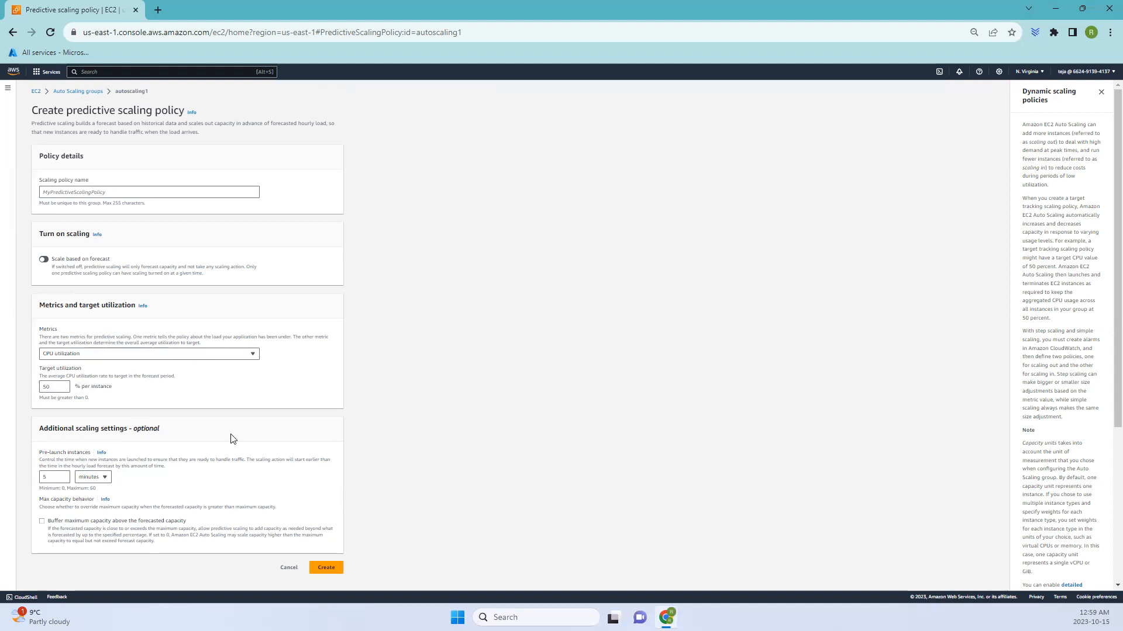
mouse_move(217, 530)
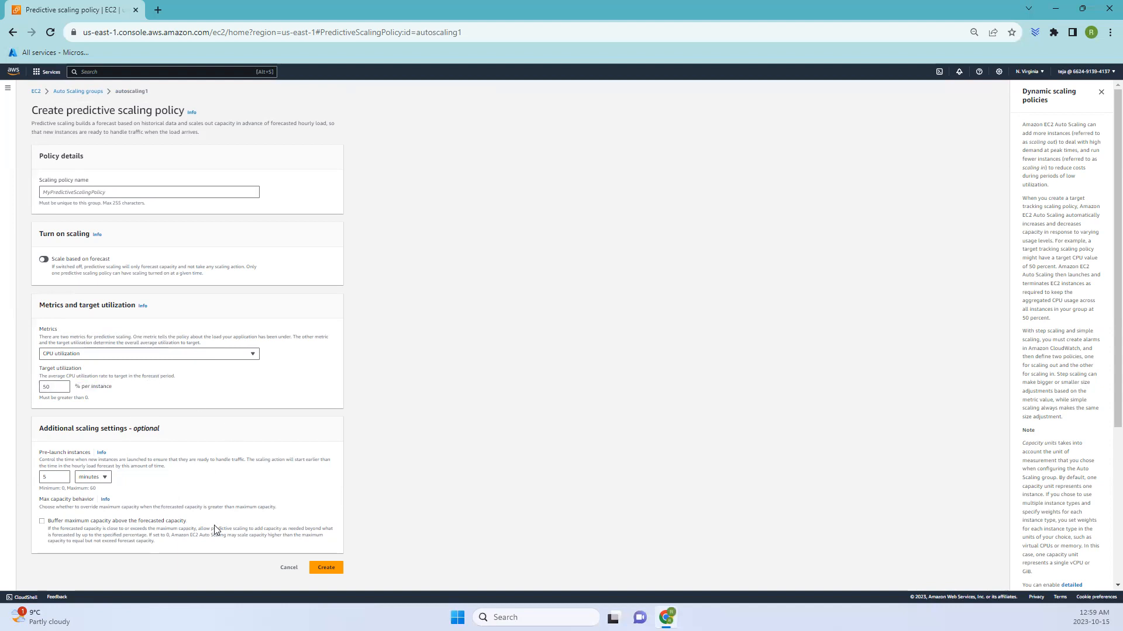
left_click(41, 520)
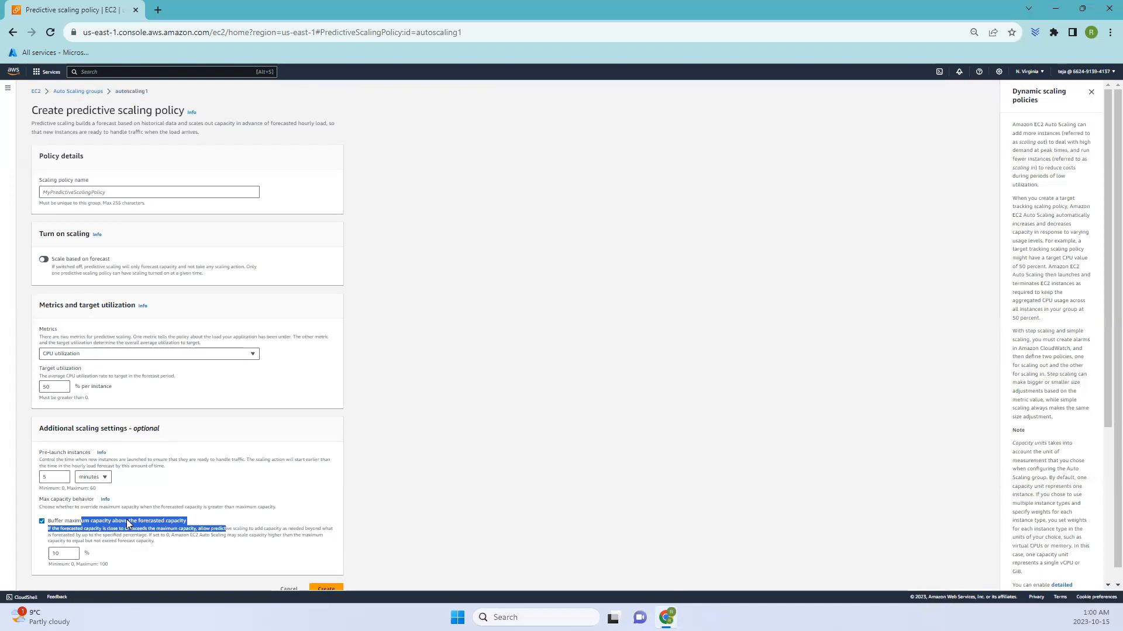
mouse_move(256, 494)
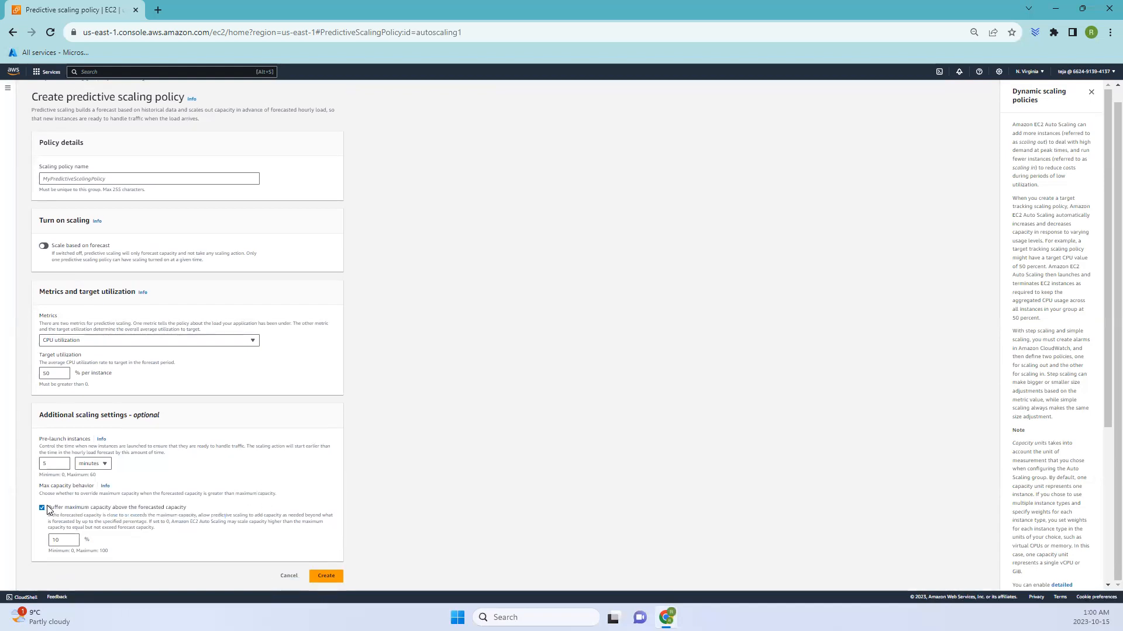
left_click(42, 507)
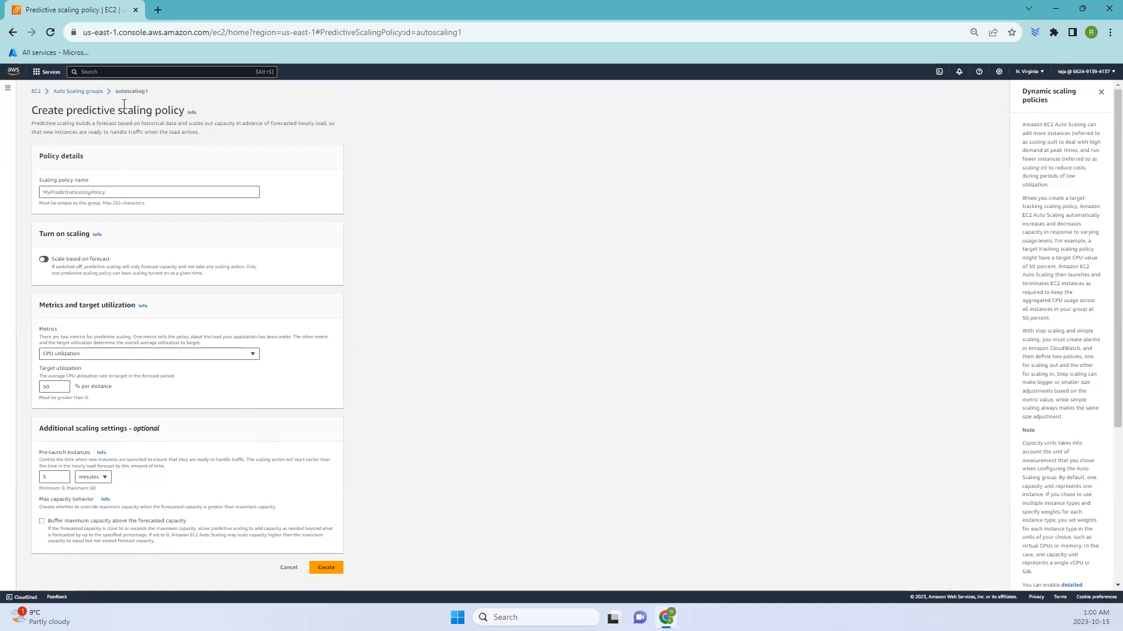
left_click(288, 568)
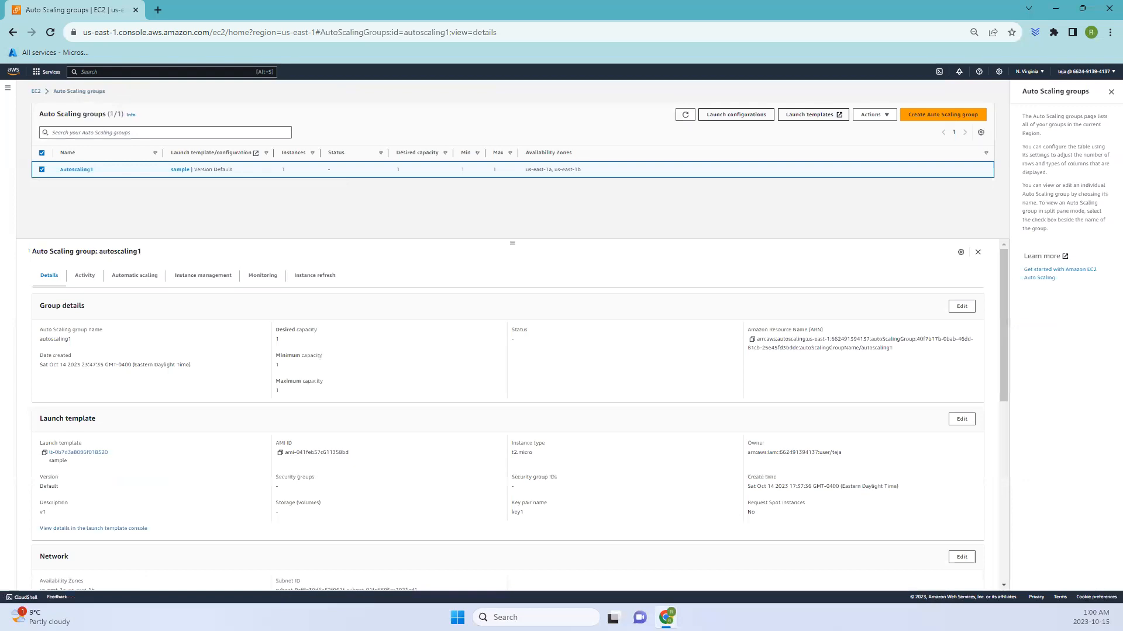
Scroll autoscaling1's Automatic scaling tab down to the Scheduled actions section
scroll("down", 3)
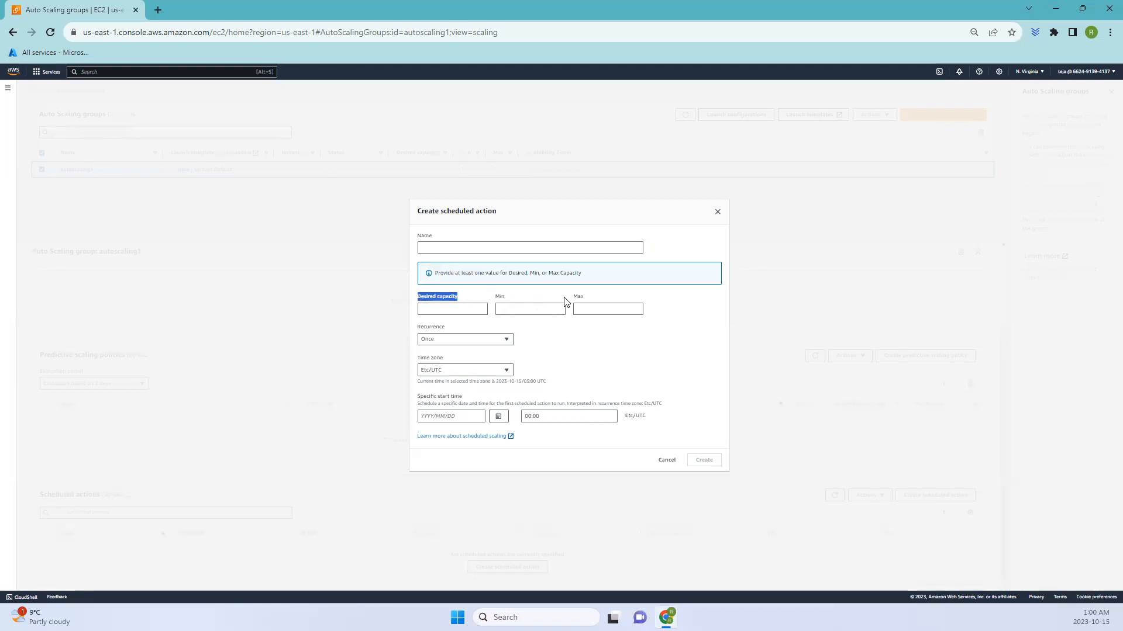
mouse_move(405, 301)
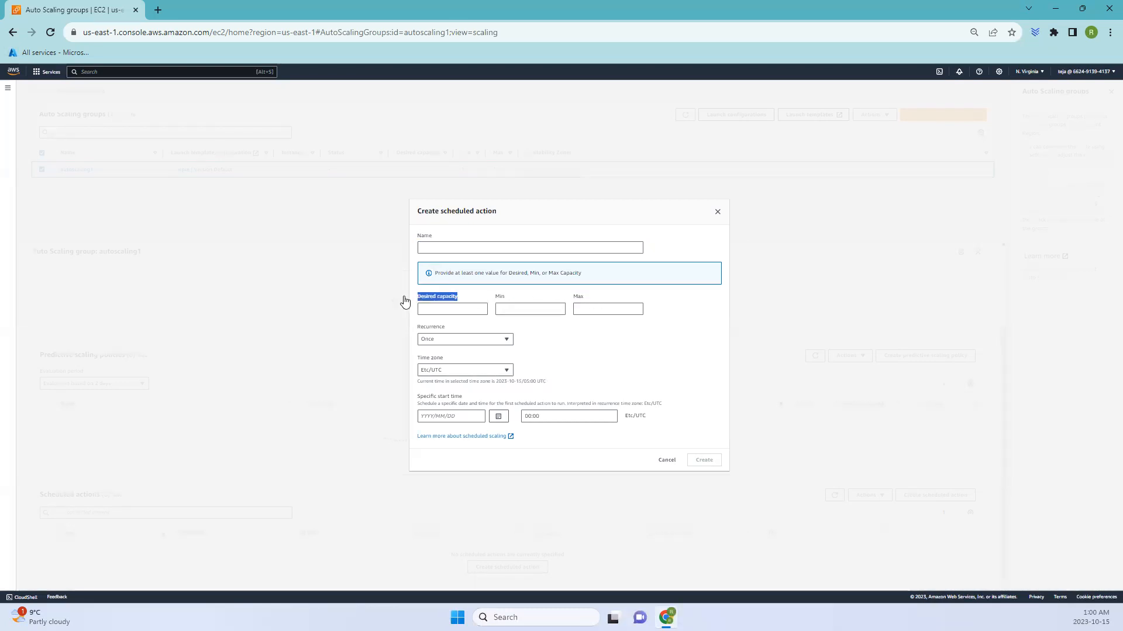
mouse_move(442, 325)
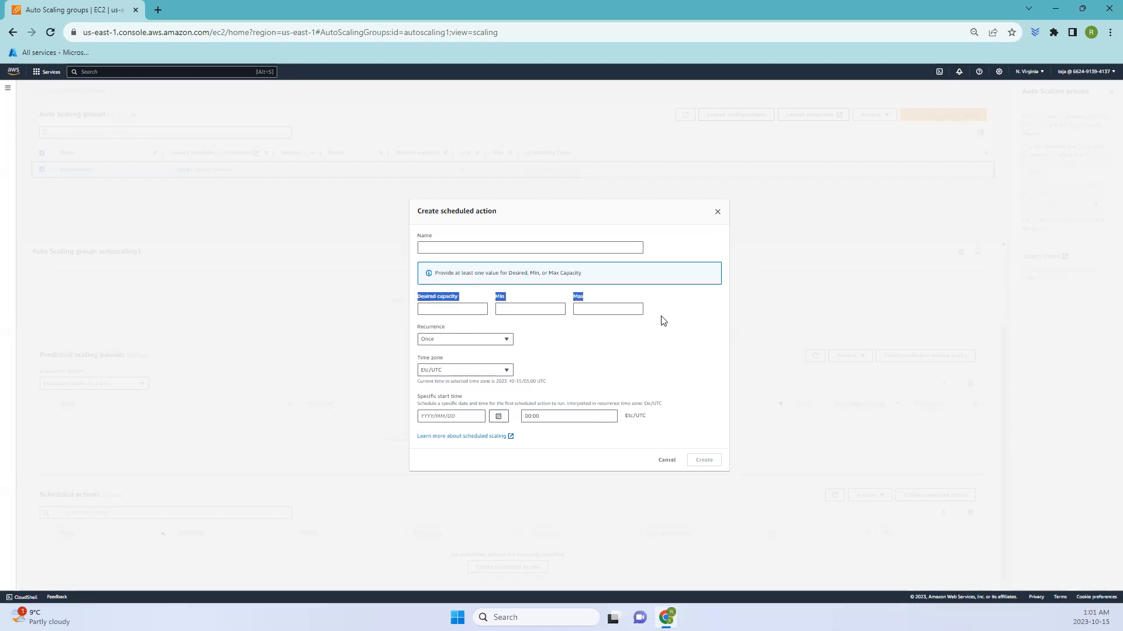
mouse_move(719, 224)
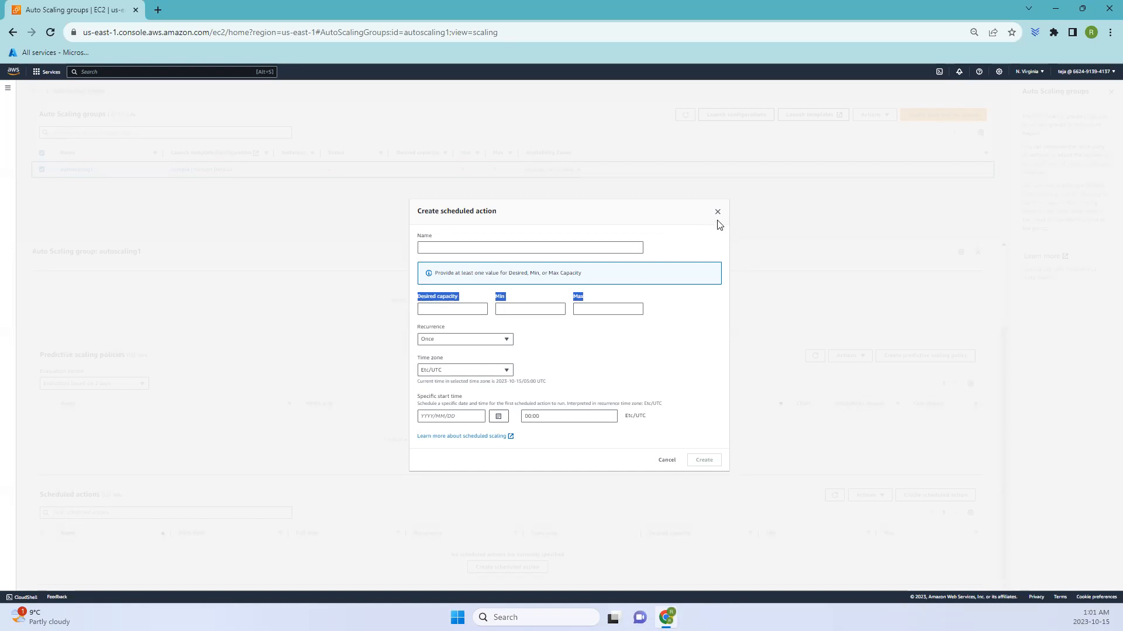
Dismiss the autoscaling1 scheduled action form unsaved, returning to the automatic scaling tab
left_click(717, 212)
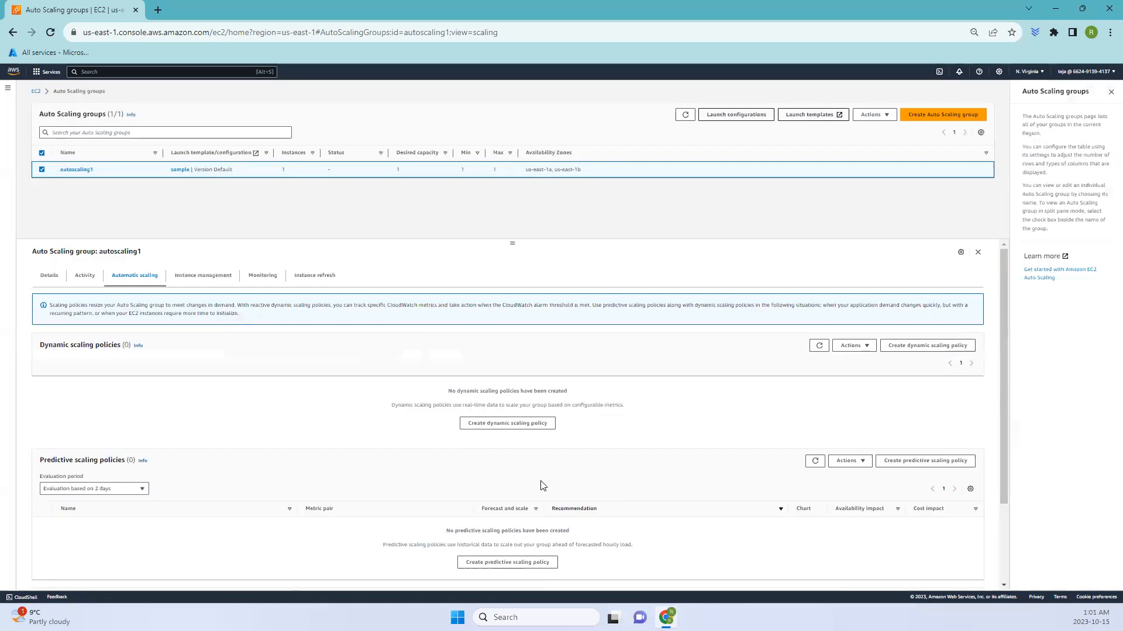
mouse_move(400, 325)
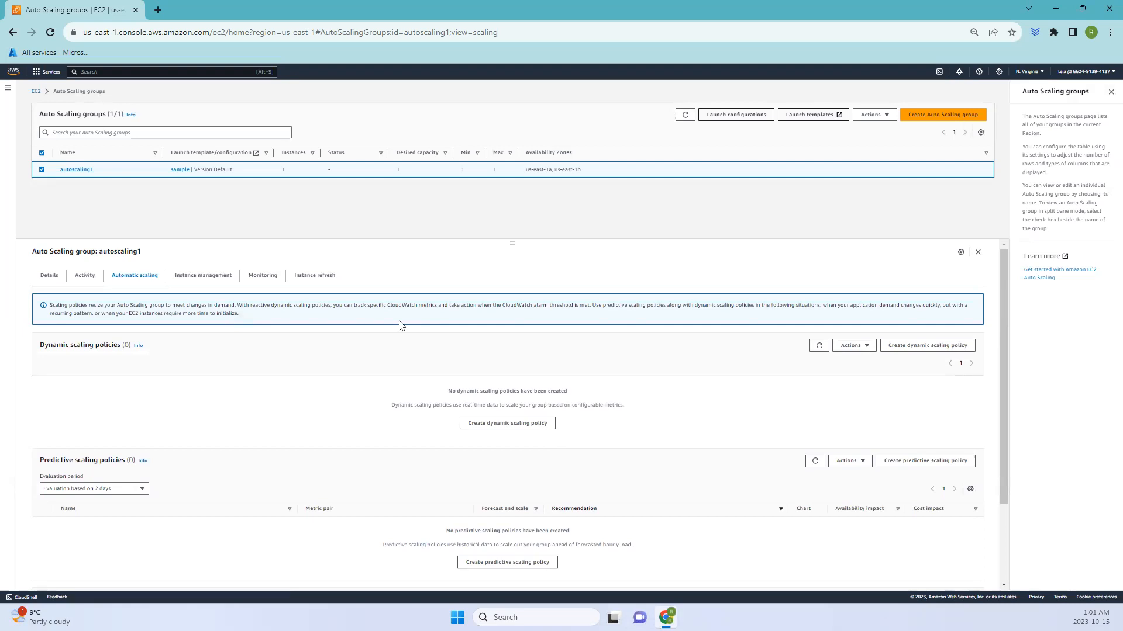
scroll("down", 3)
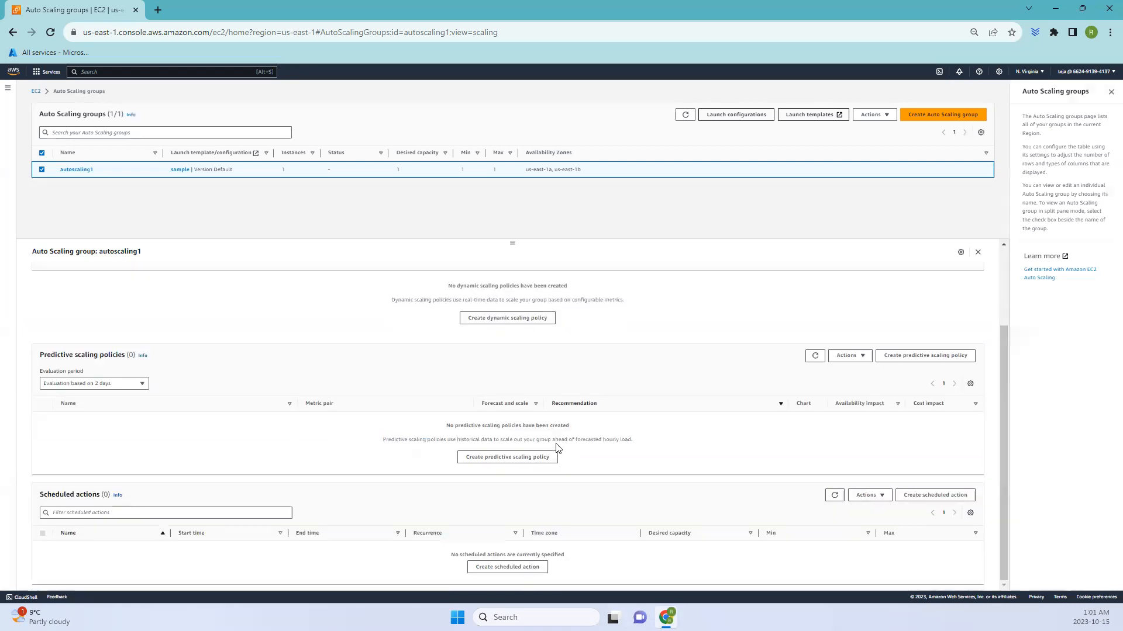
mouse_move(590, 521)
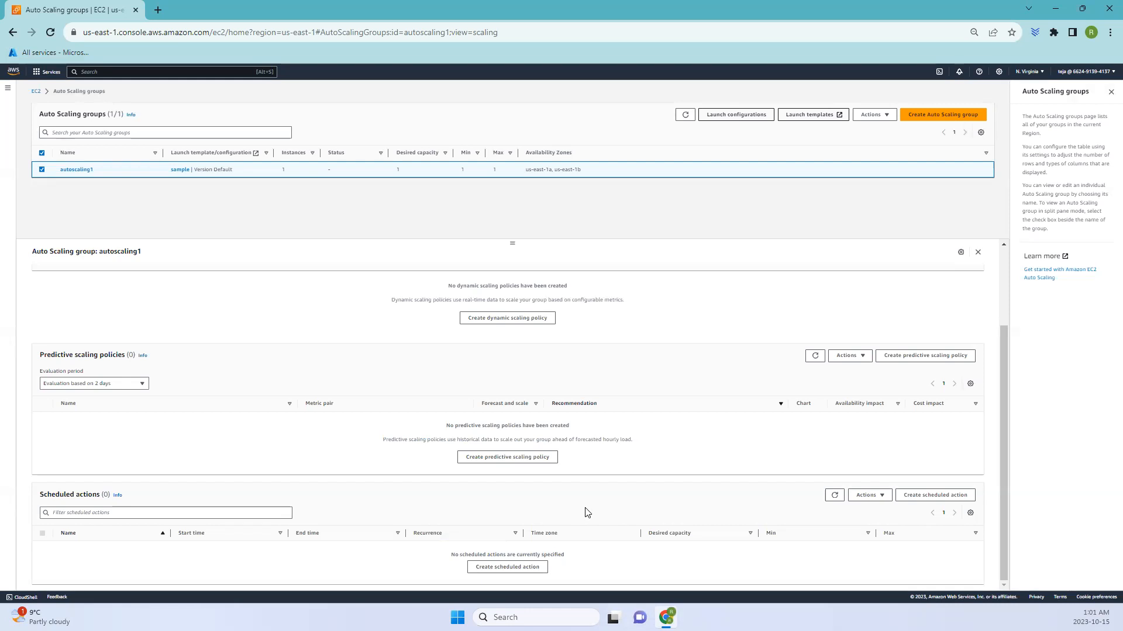
mouse_move(389, 290)
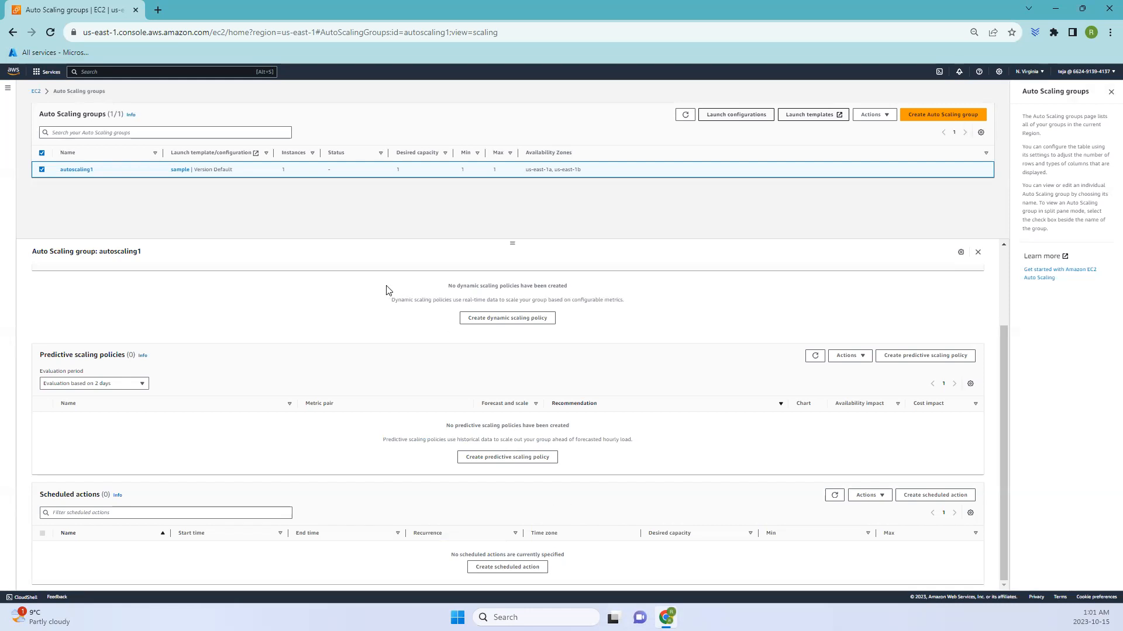
mouse_move(216, 185)
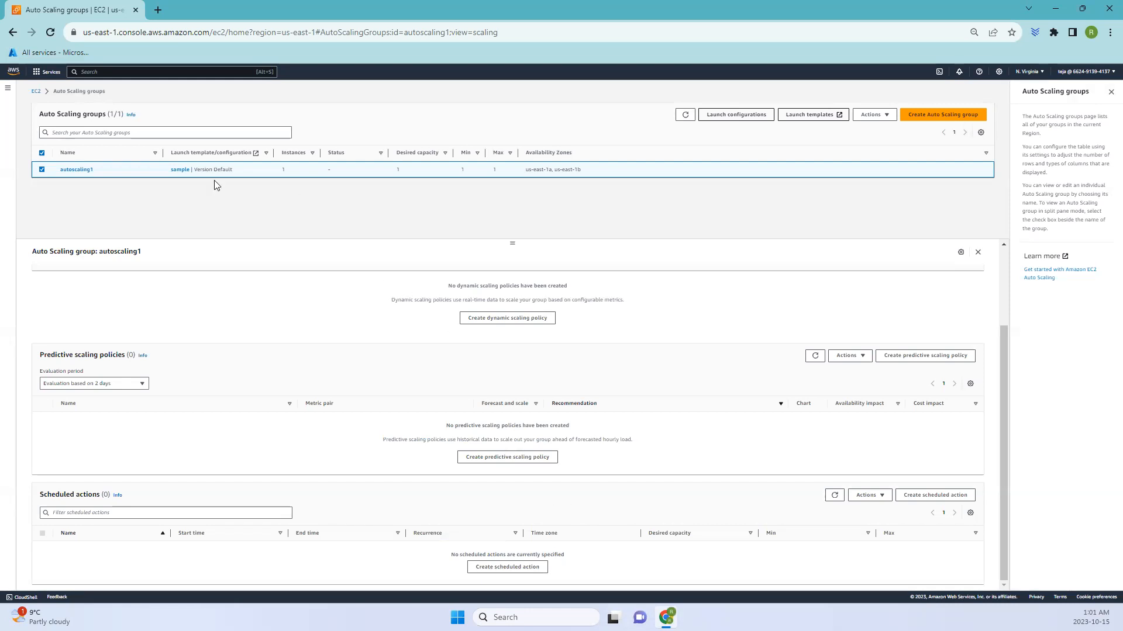